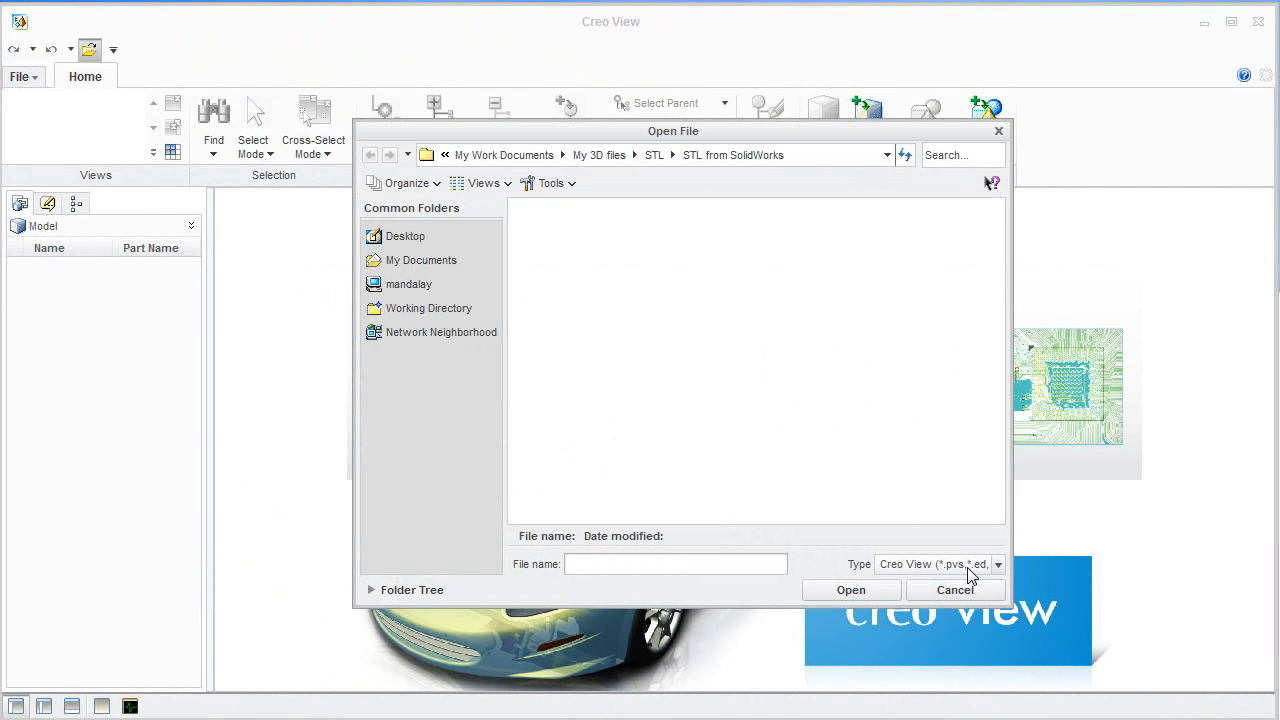
Step: Review the supported formats in the Open File type list
click(996, 564)
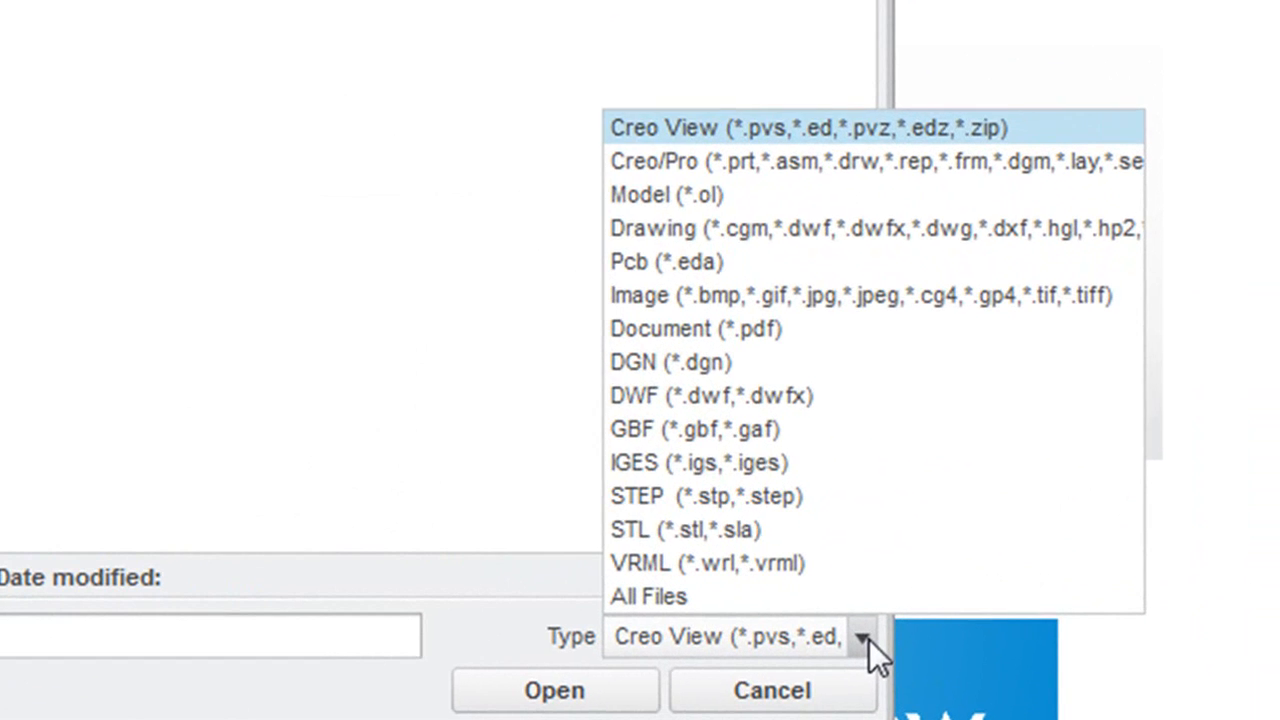
mouse_move(876, 196)
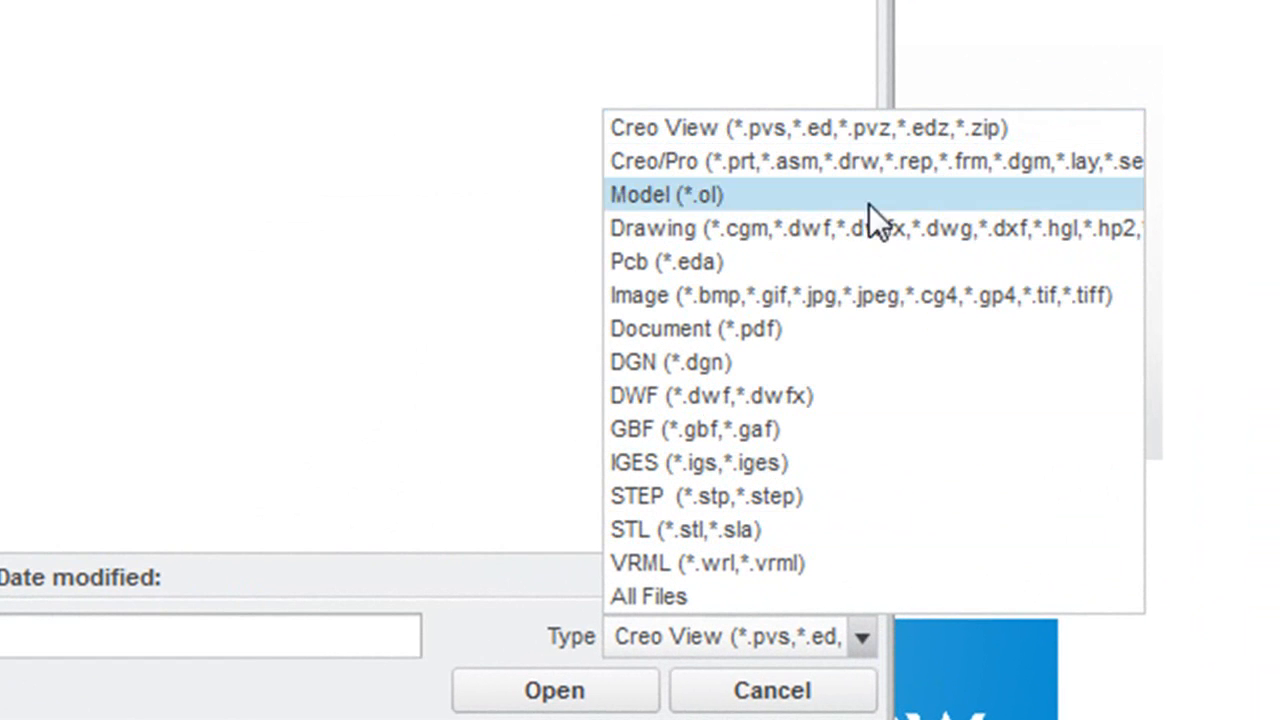
mouse_move(880, 596)
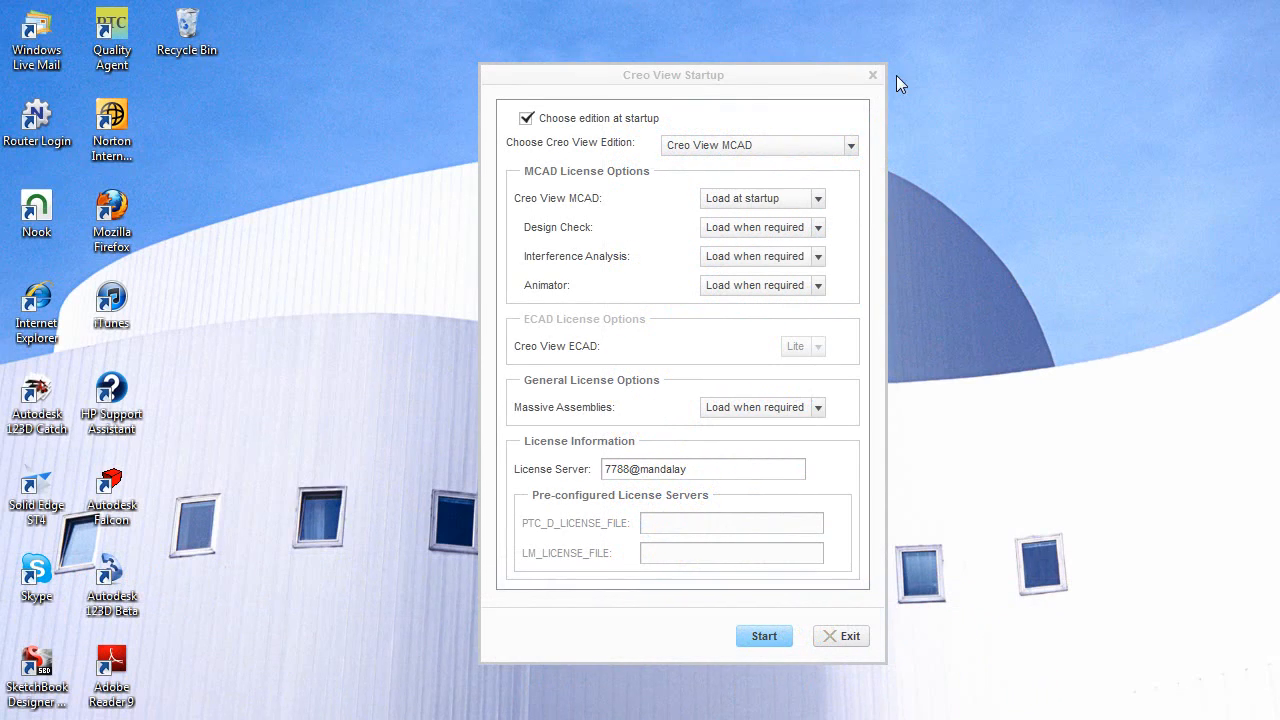
Step: Start the viewer with the chosen edition and license settings
click(850, 144)
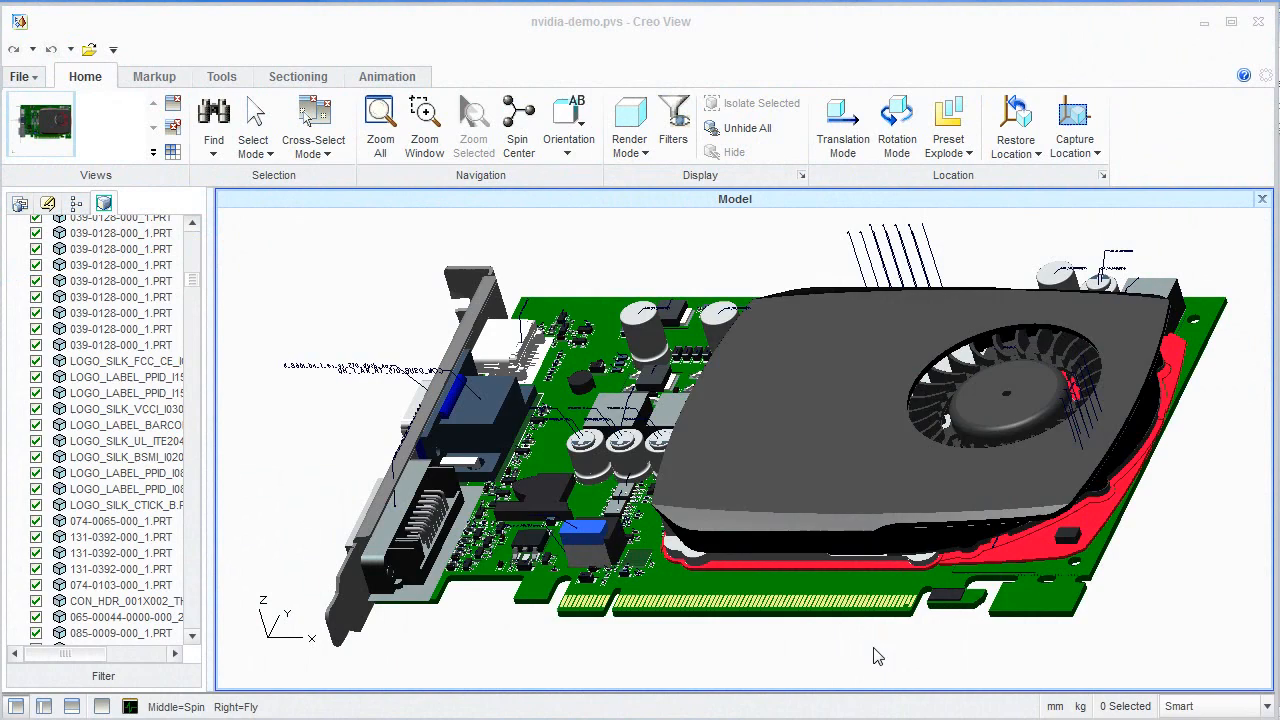
Step: Spin the card and view it from the side and front orientations
click(568, 124)
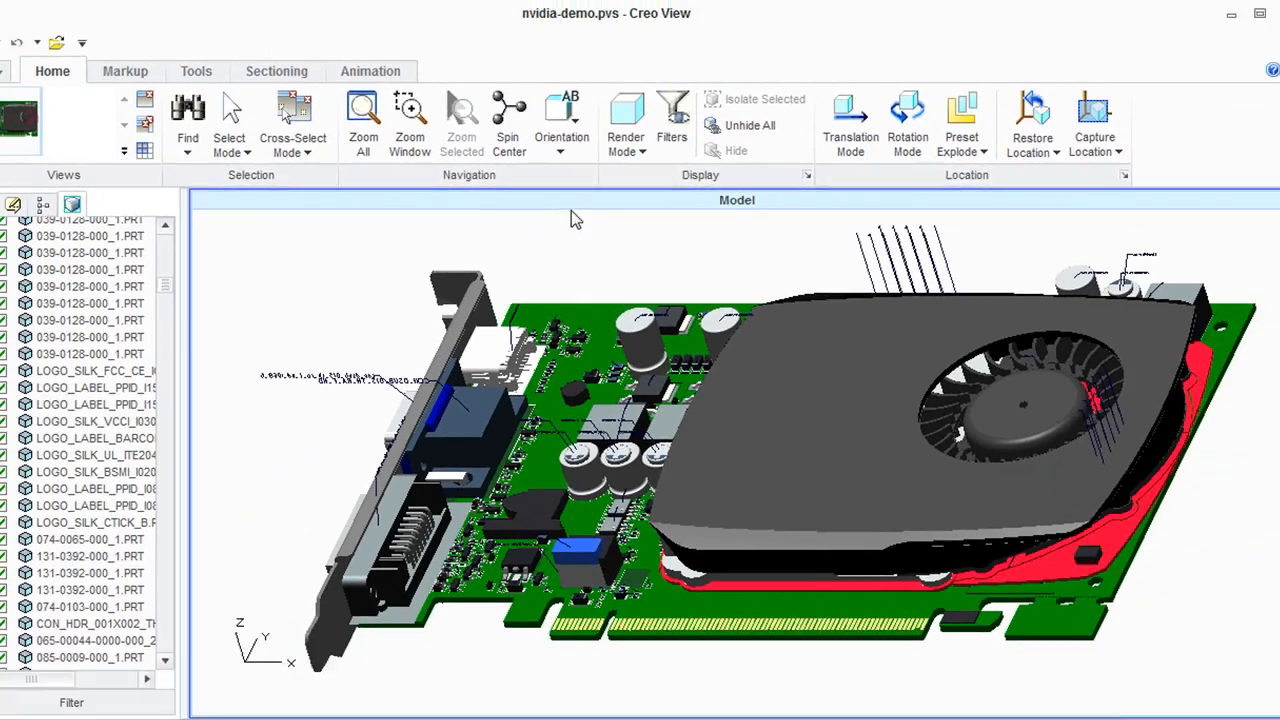
click(560, 120)
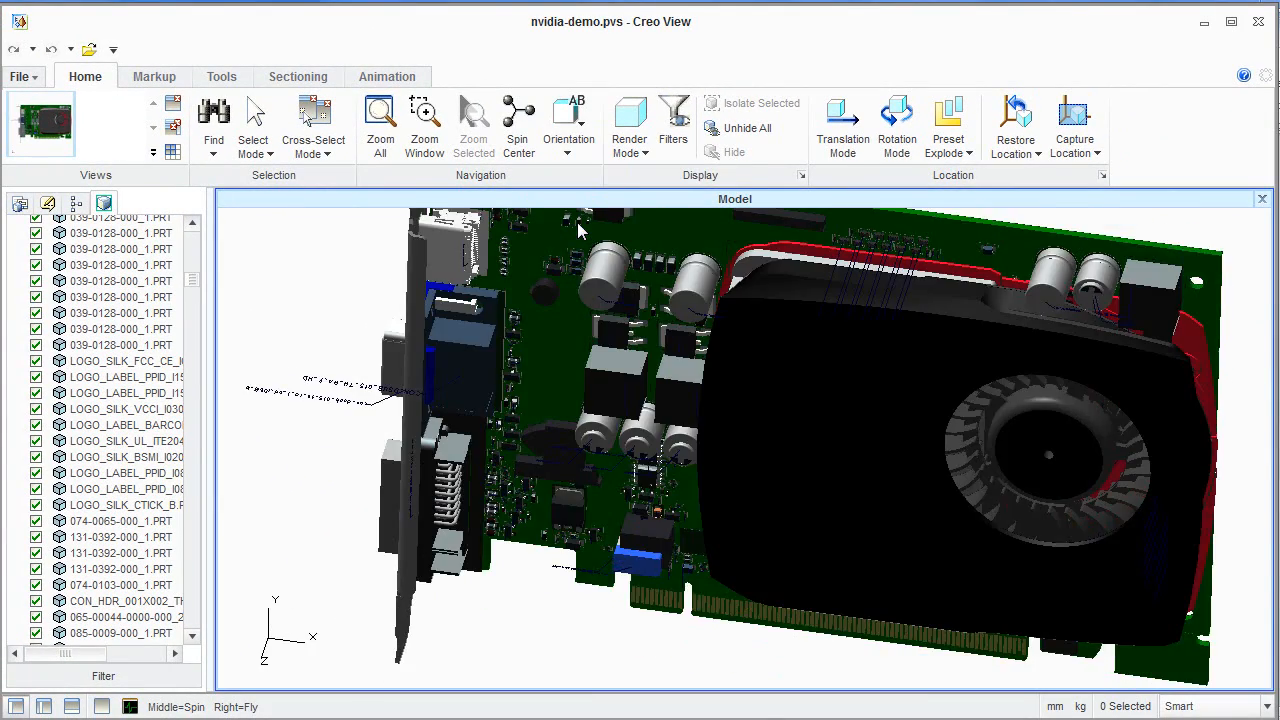
click(568, 124)
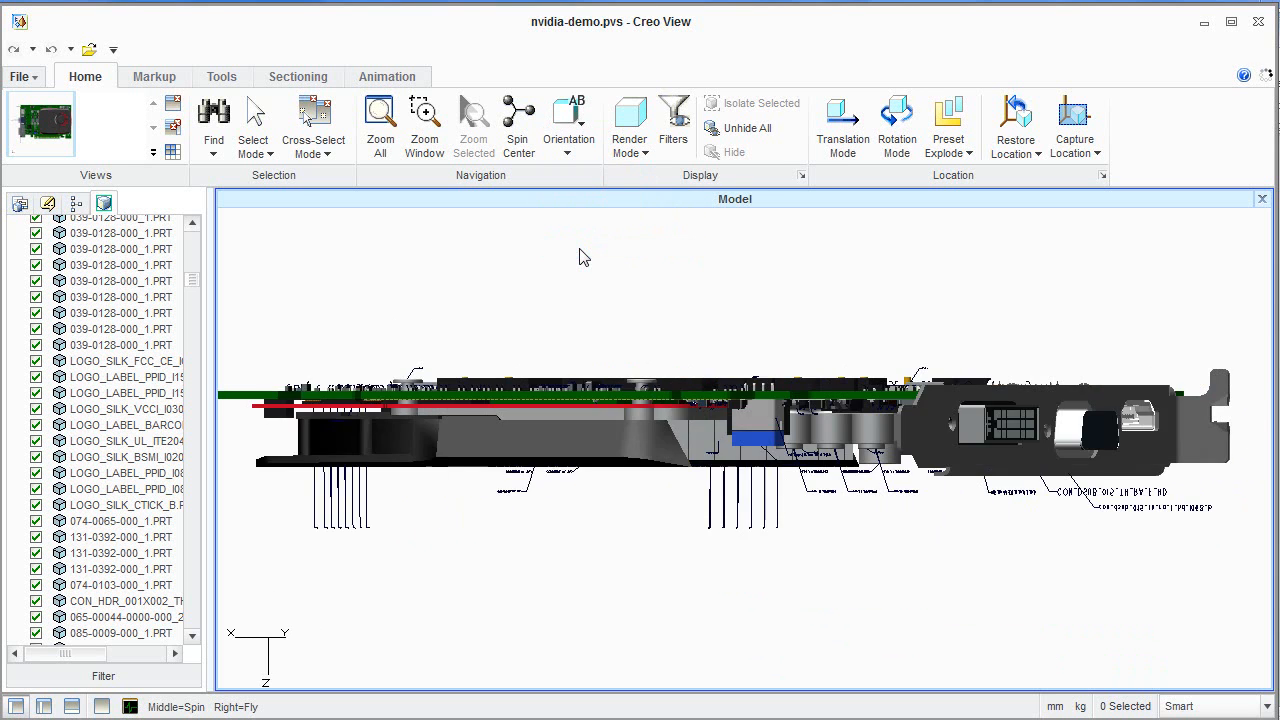
click(568, 124)
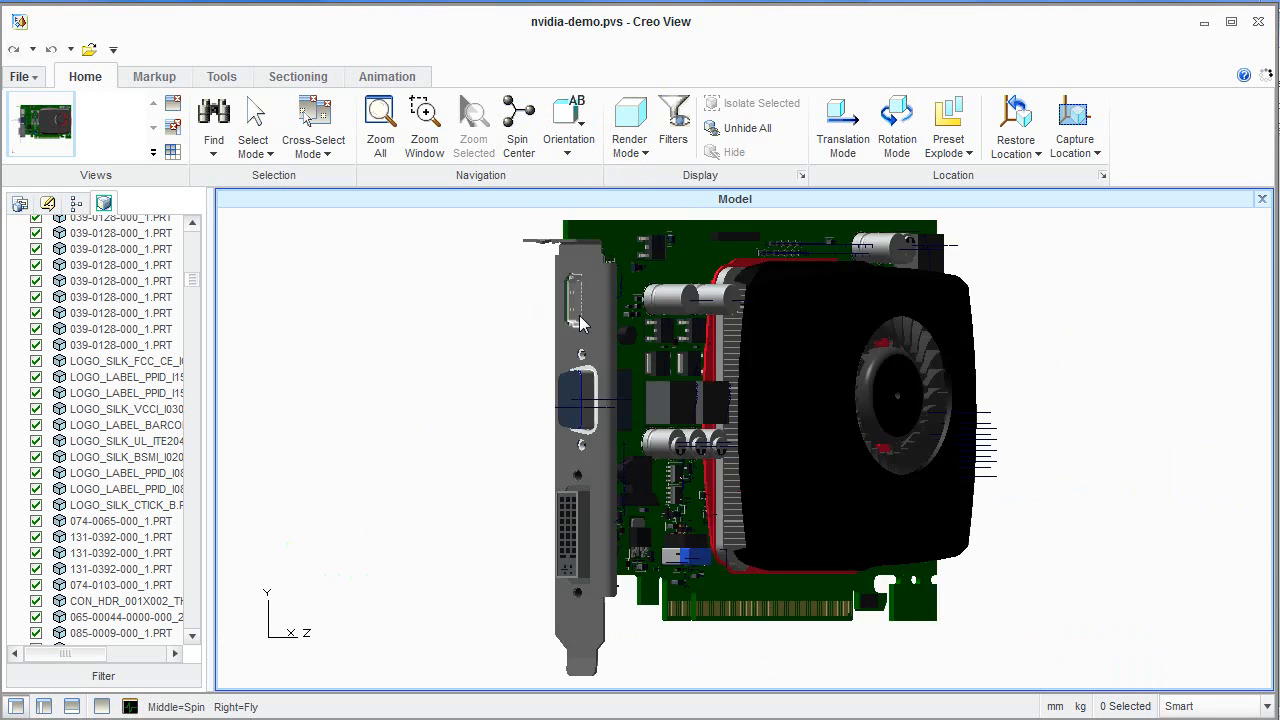
Step: Switch the card to the ISO 1 angled isometric orientation
click(568, 118)
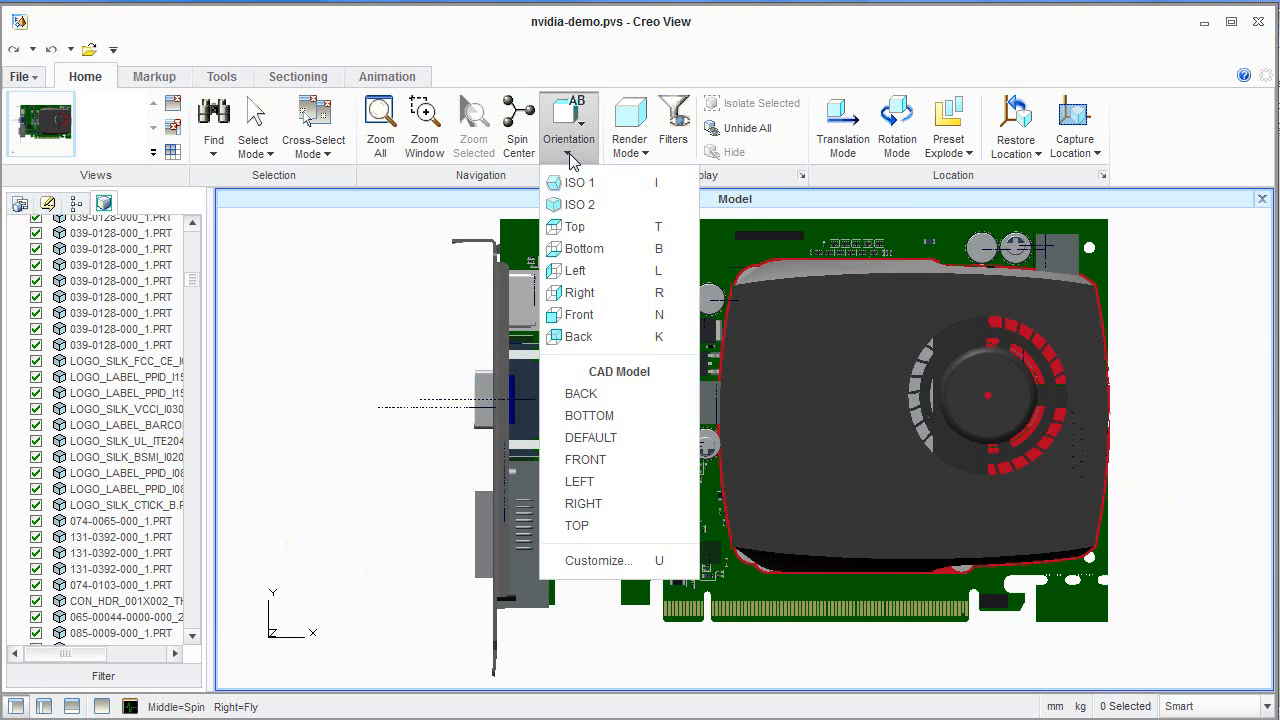
click(578, 182)
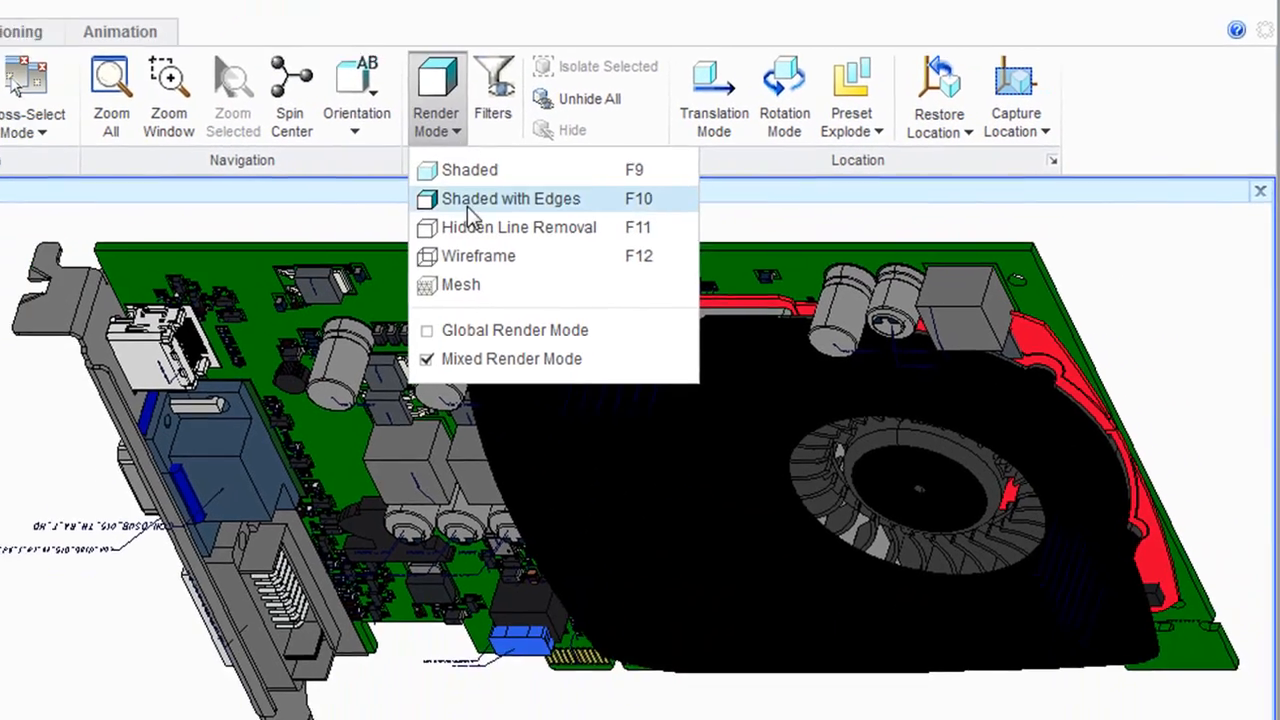
Step: Show the card as Hidden Line Removal and Wireframe, then return to Shaded display
click(518, 228)
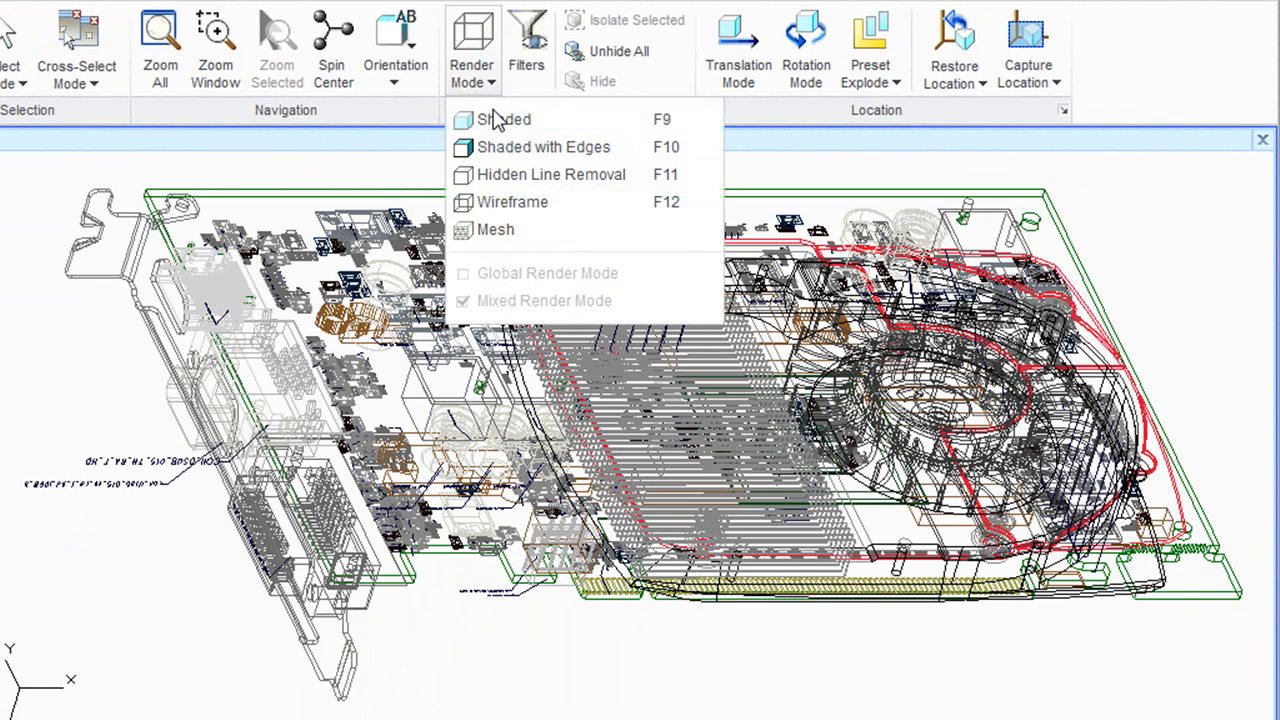
click(512, 200)
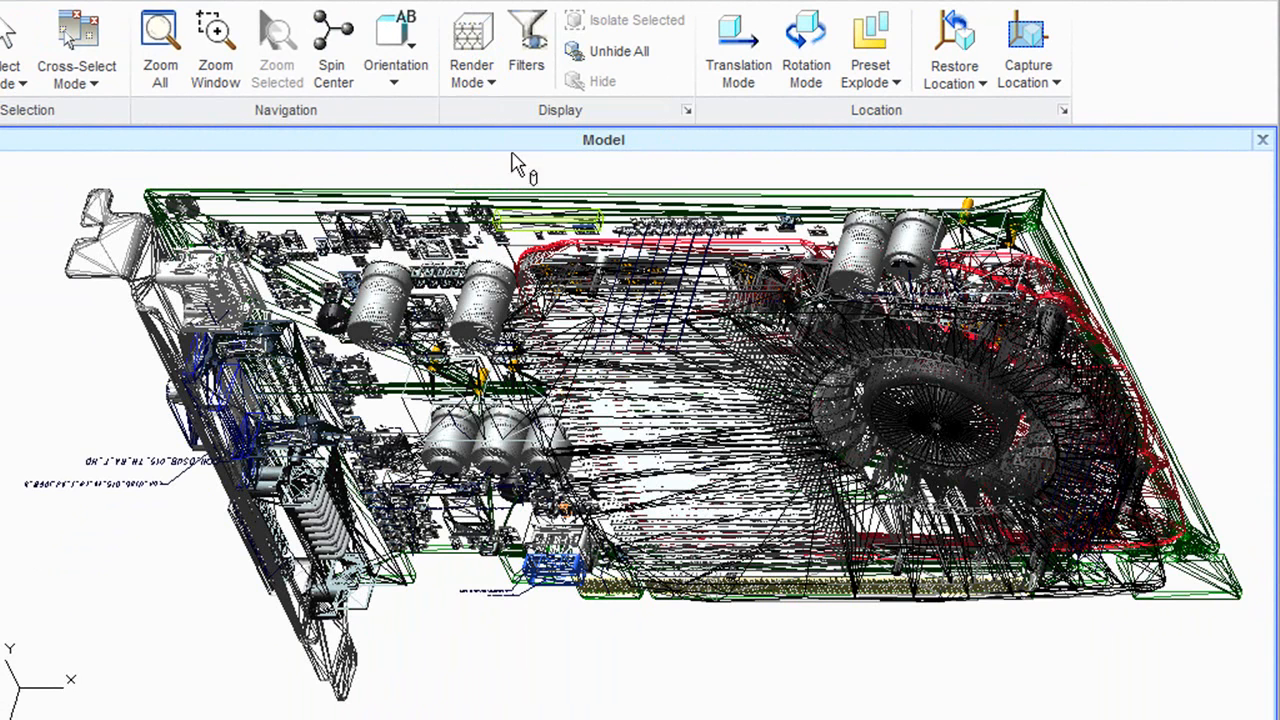
click(472, 50)
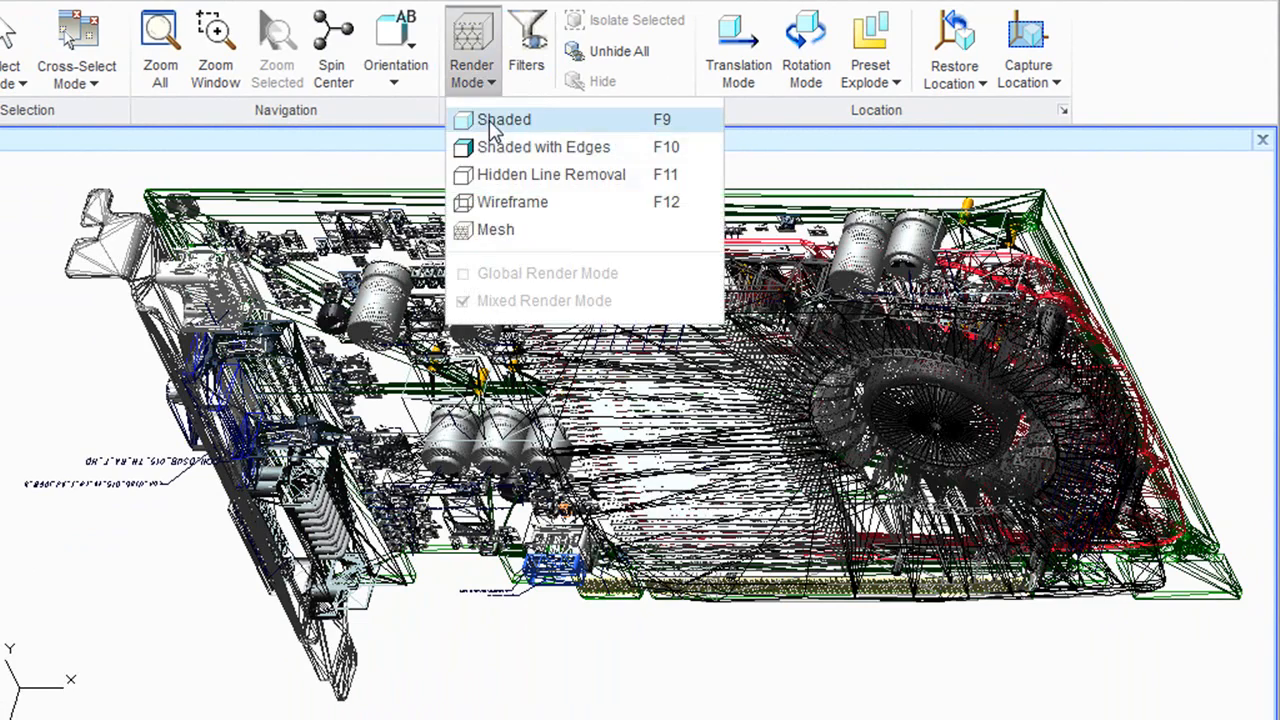
click(504, 120)
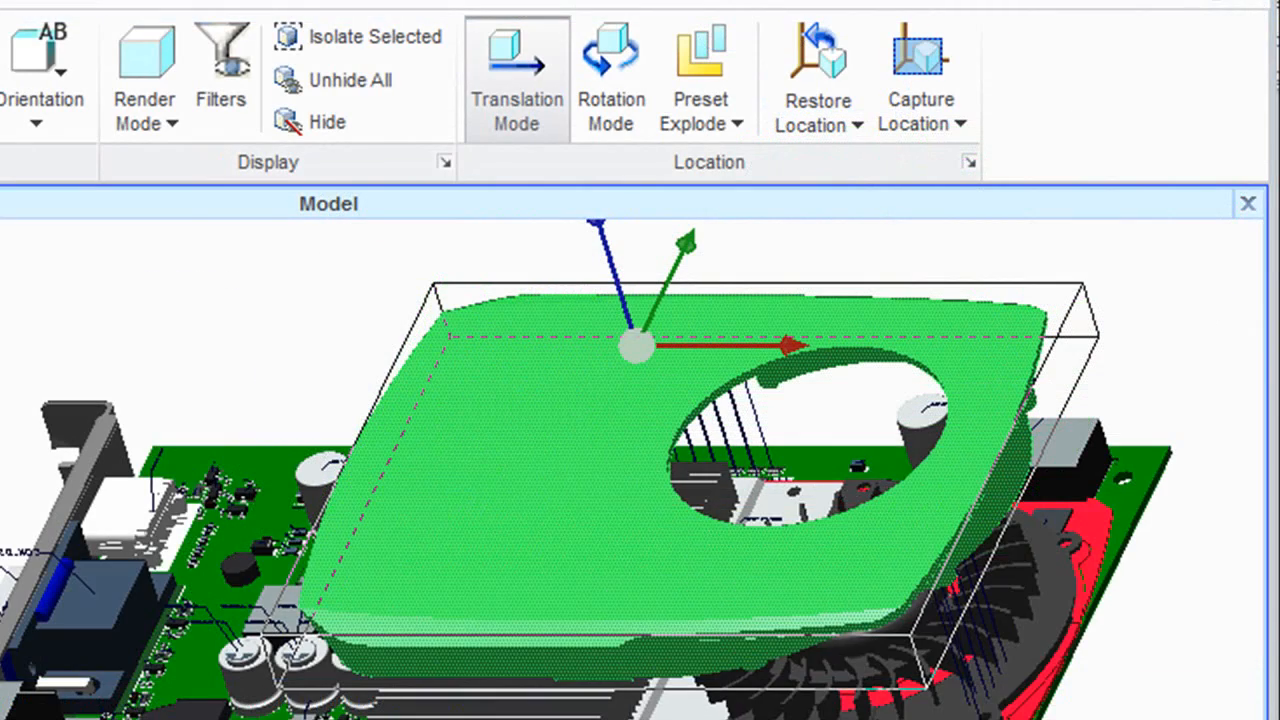
Step: Tilt the fan shroud off the card in Rotation Mode, then restore all parts to original positions
click(612, 76)
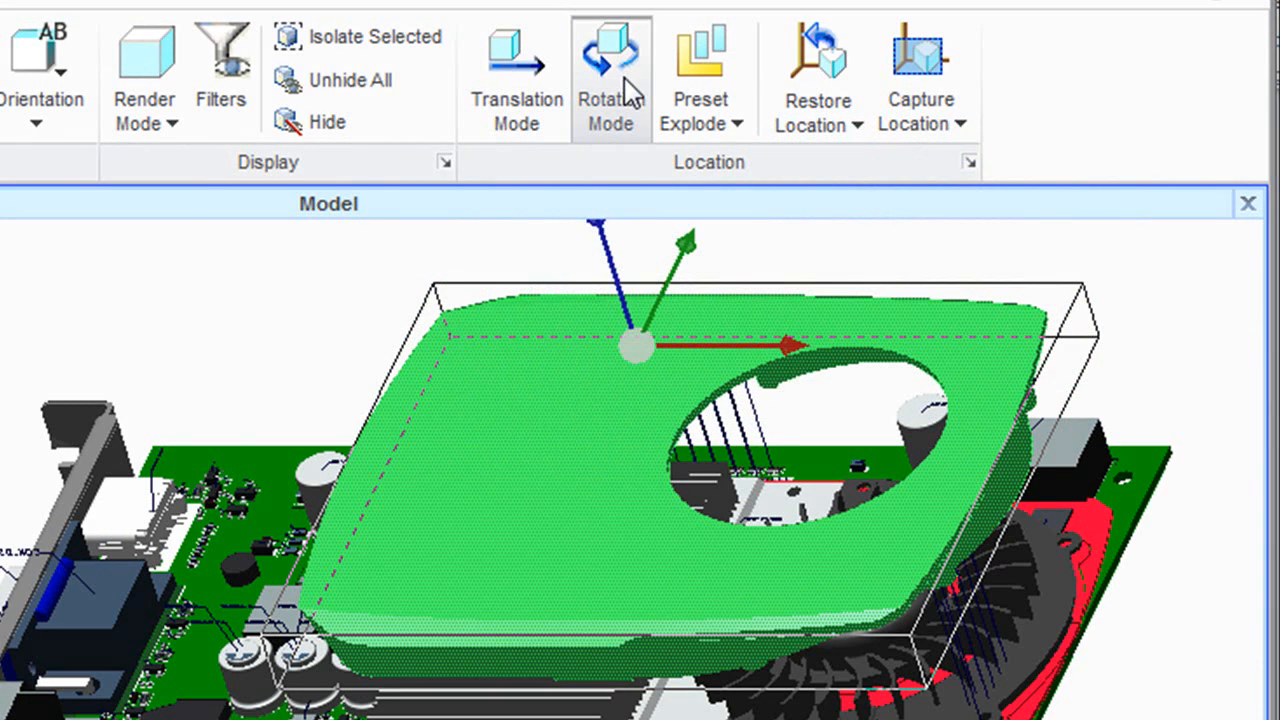
click(610, 76)
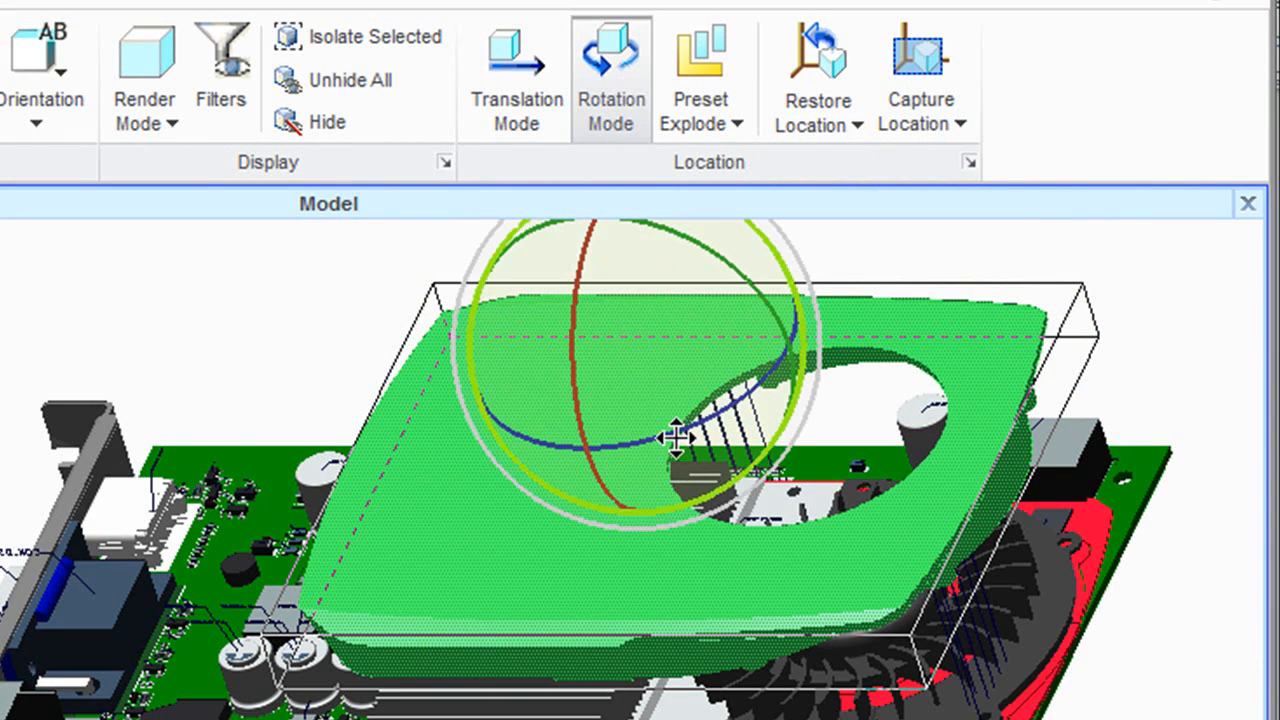
drag(680, 440, 360, 490)
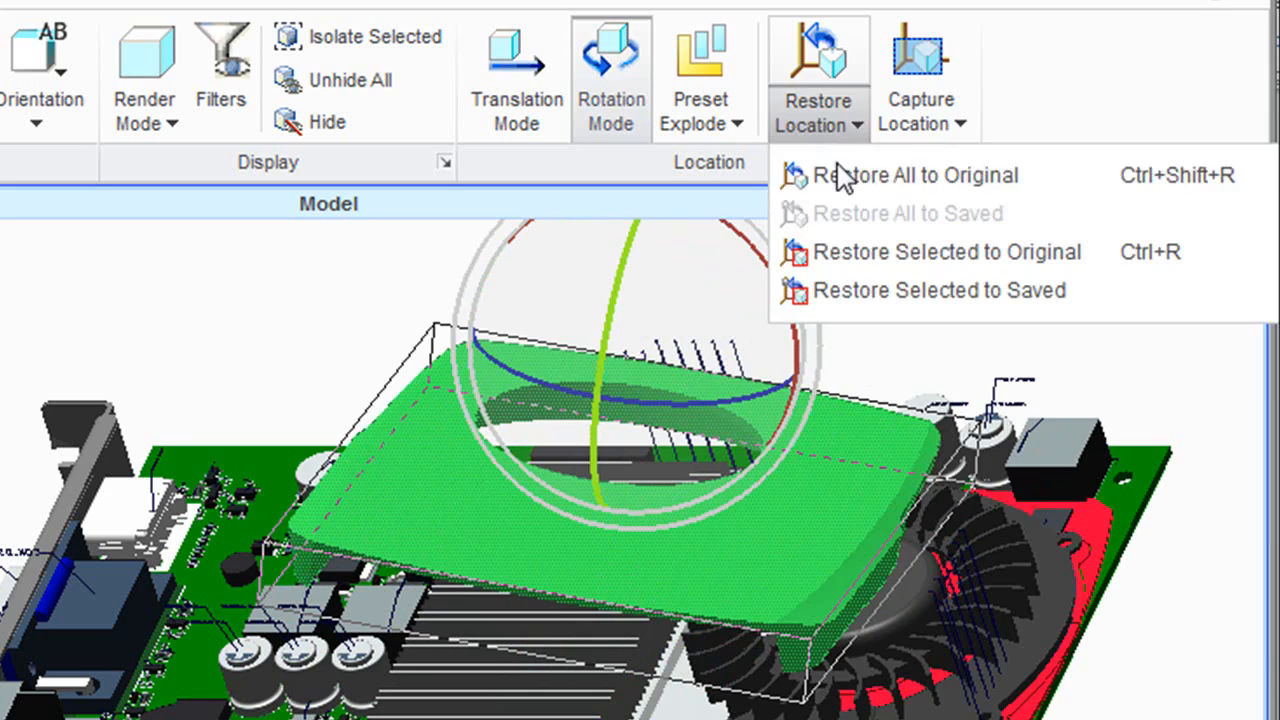
click(916, 176)
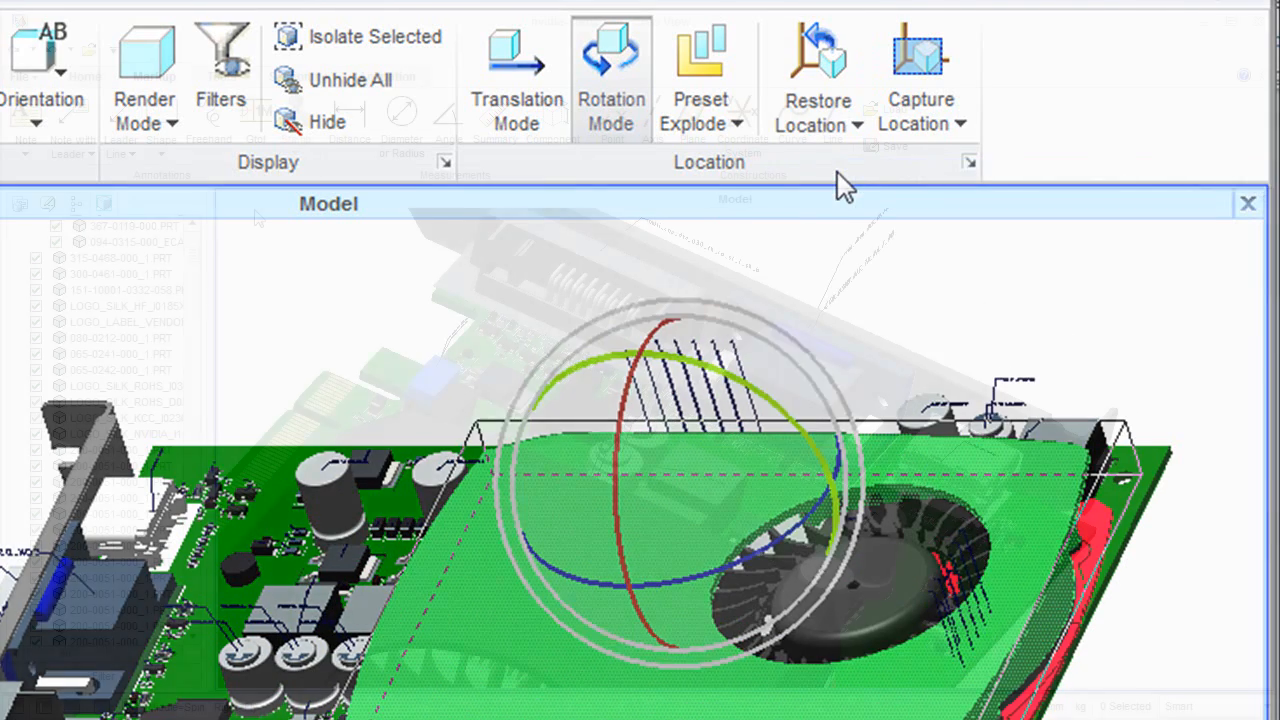
Step: Anchor a leader note from the Markup tools on the fan shroud
click(154, 76)
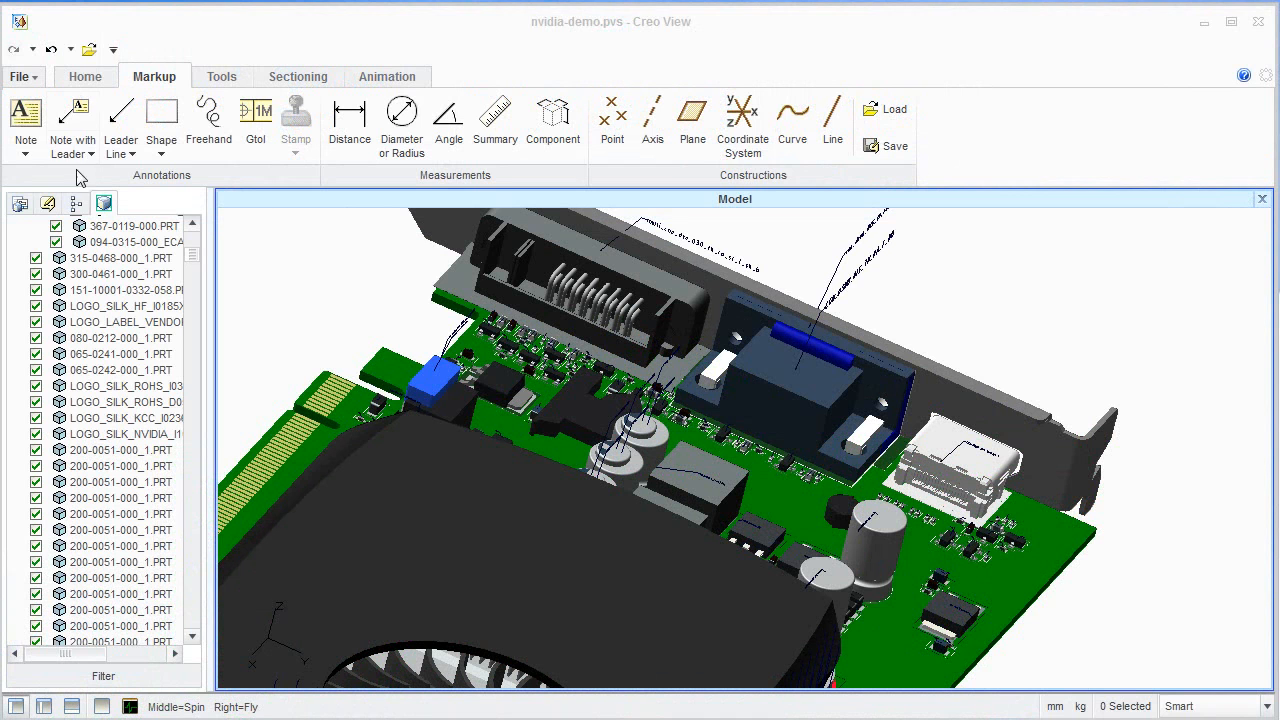
click(72, 120)
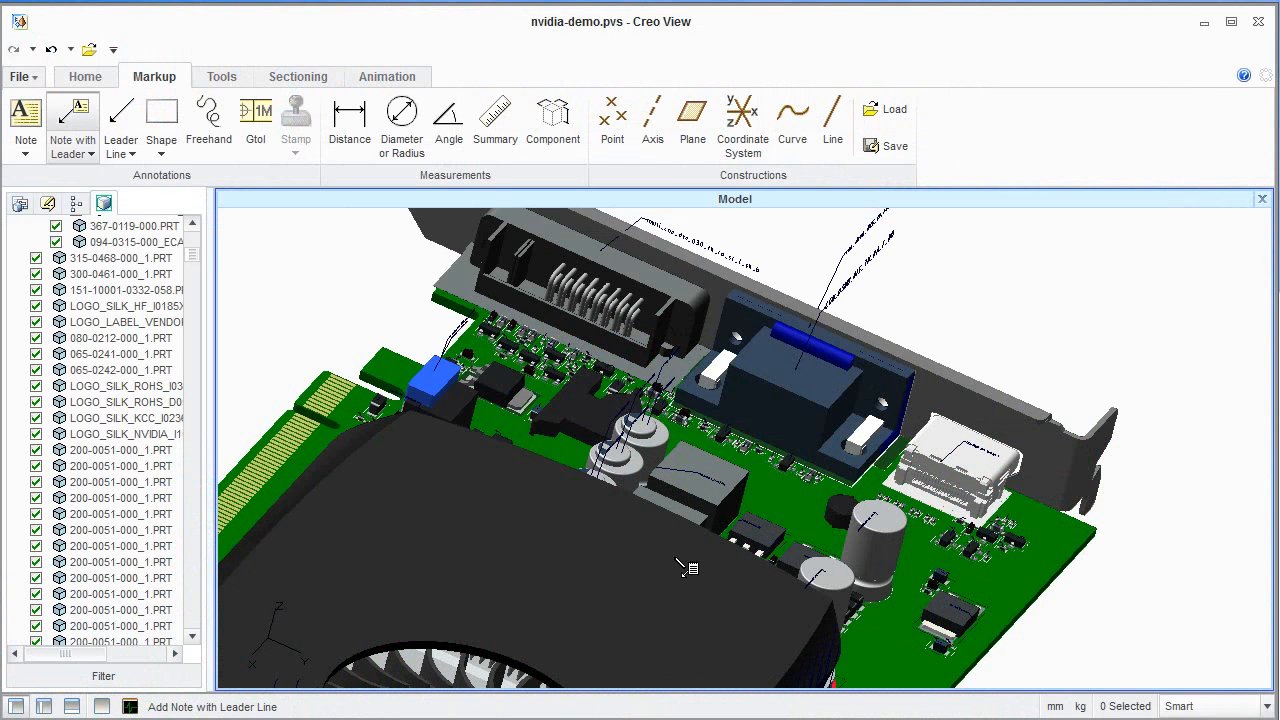
click(688, 568)
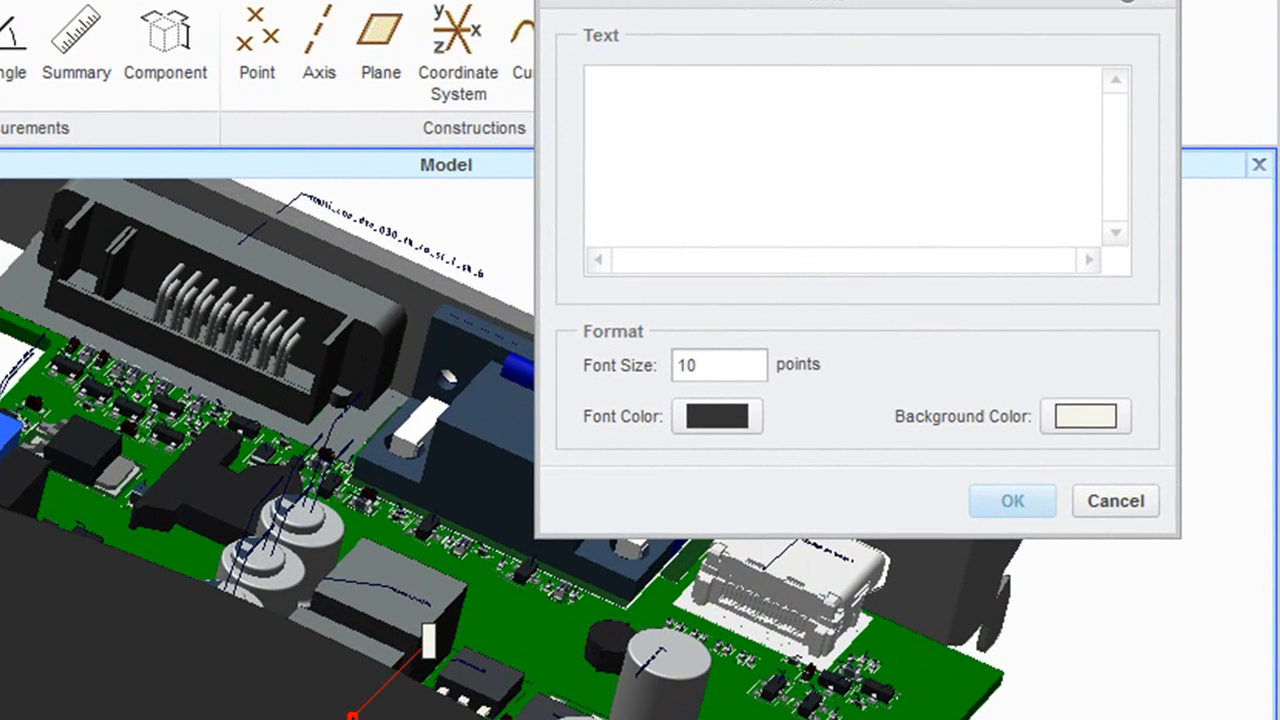
Step: Enter the note text "Check thickness of the plate." and confirm it
text(Check)
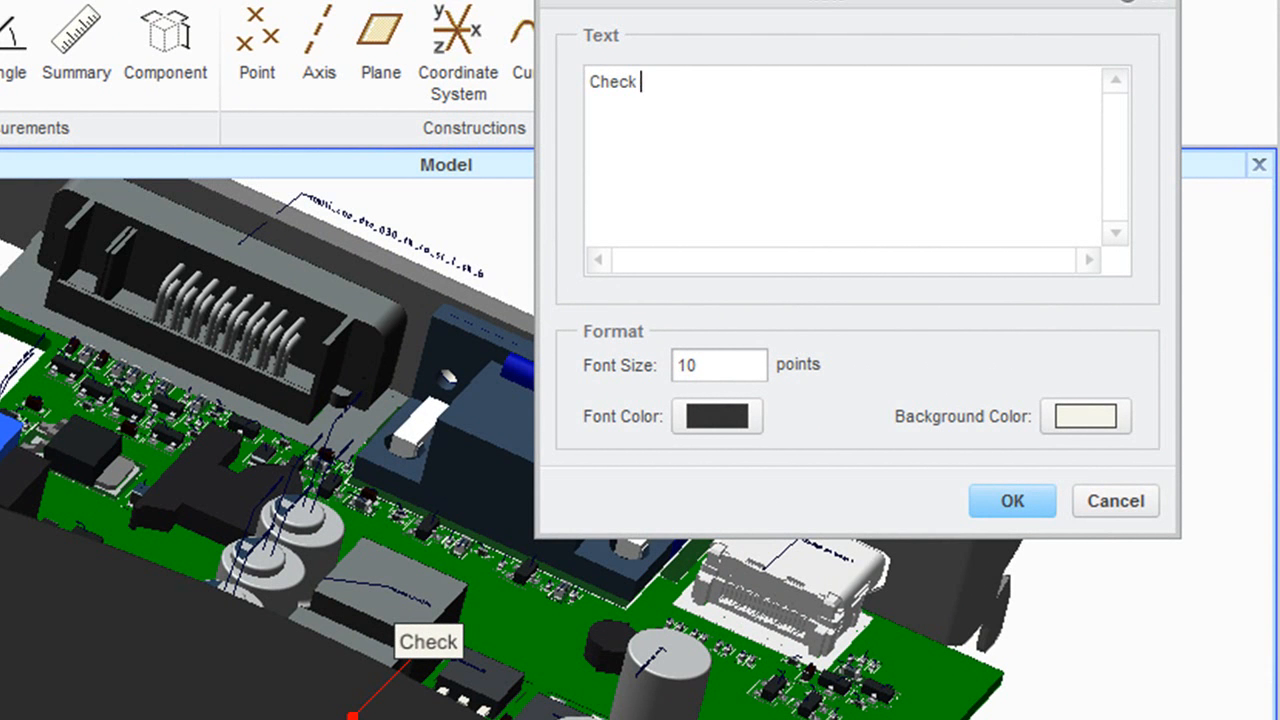
text(thickness)
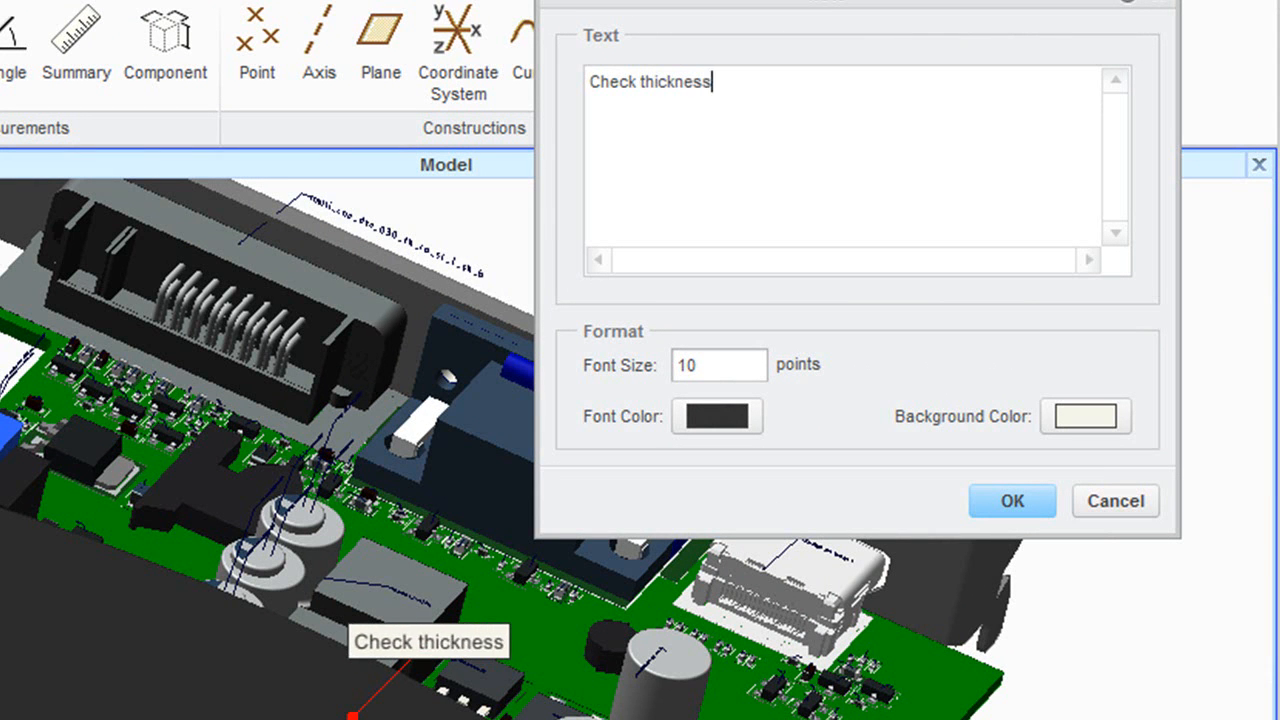
text(of the plate)
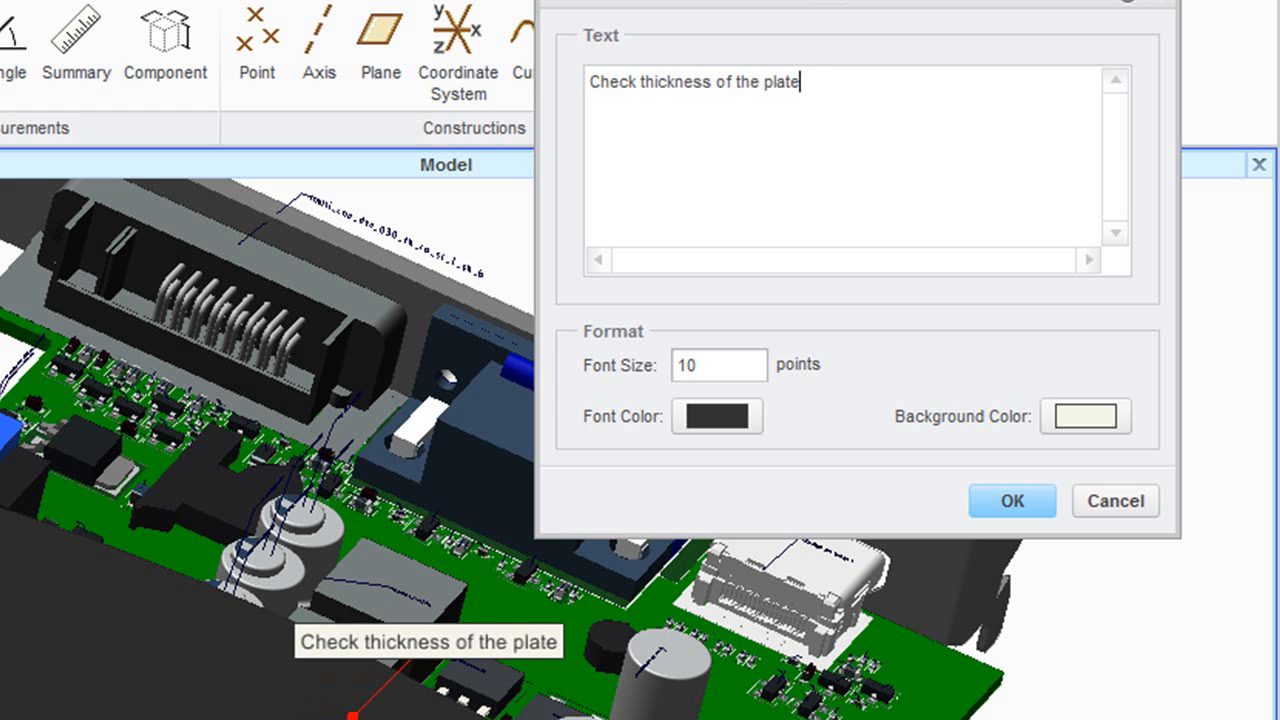
text(.)
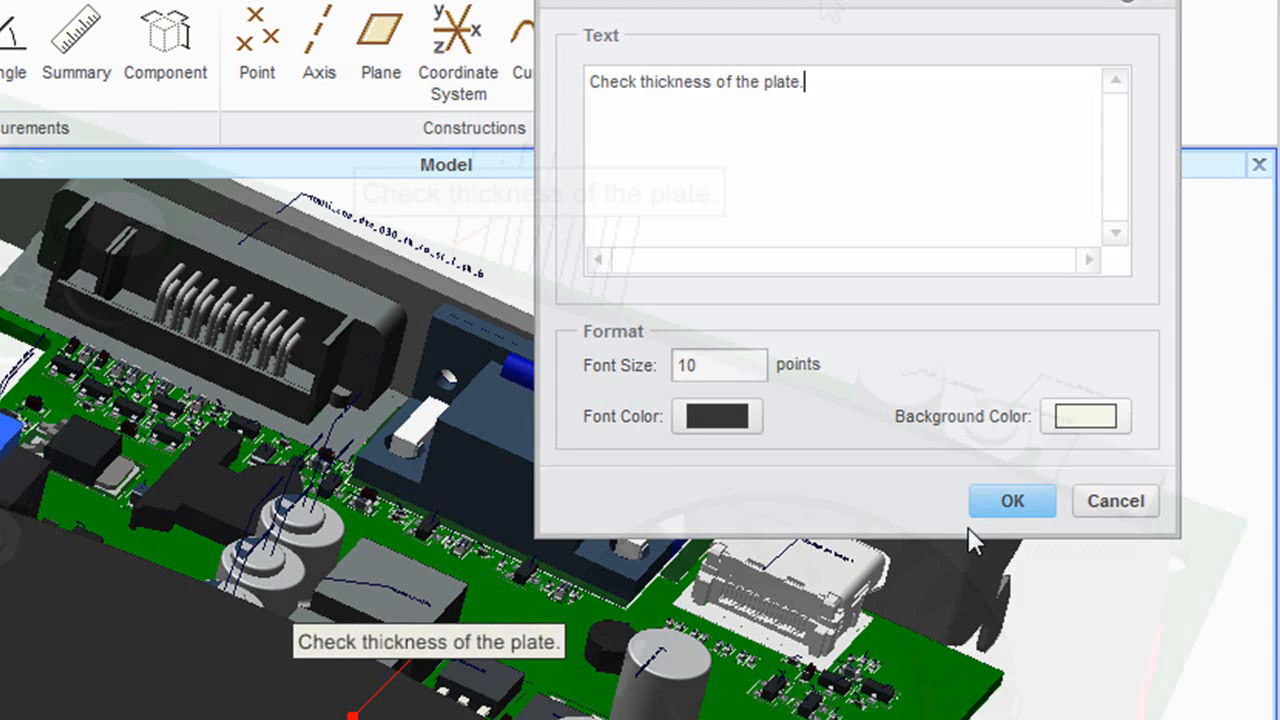
click(1012, 500)
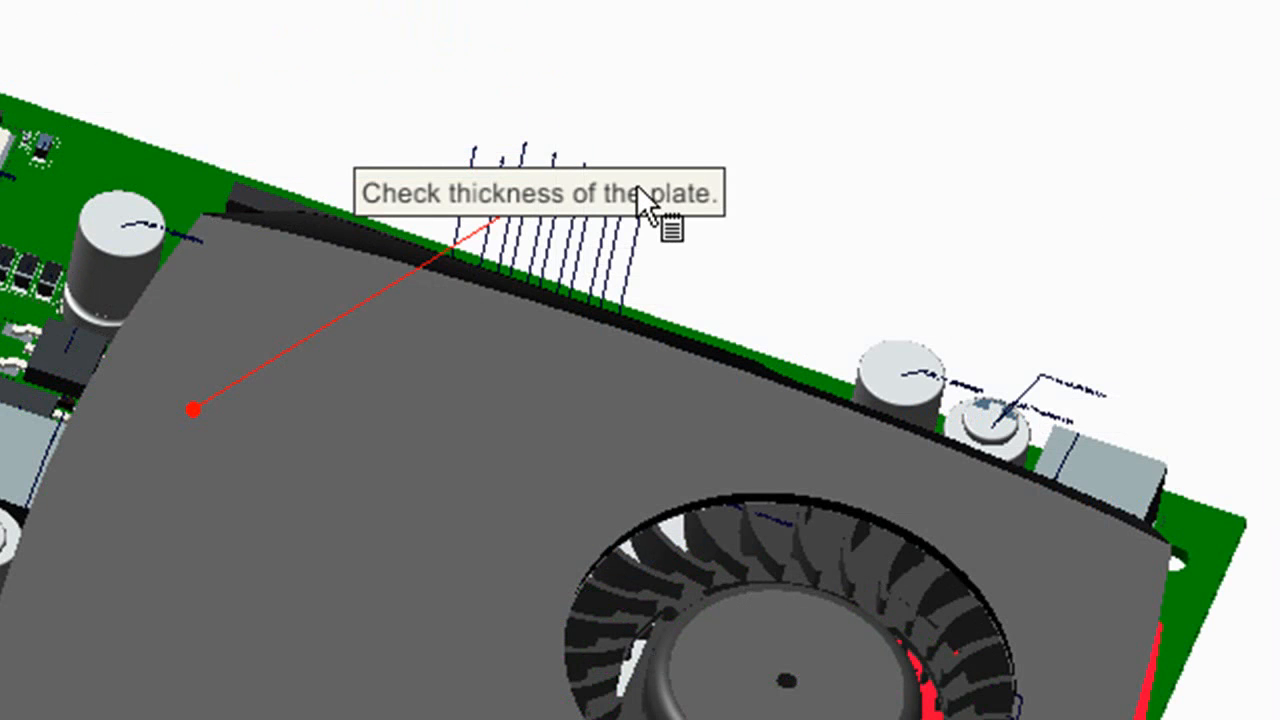
mouse_move(844, 98)
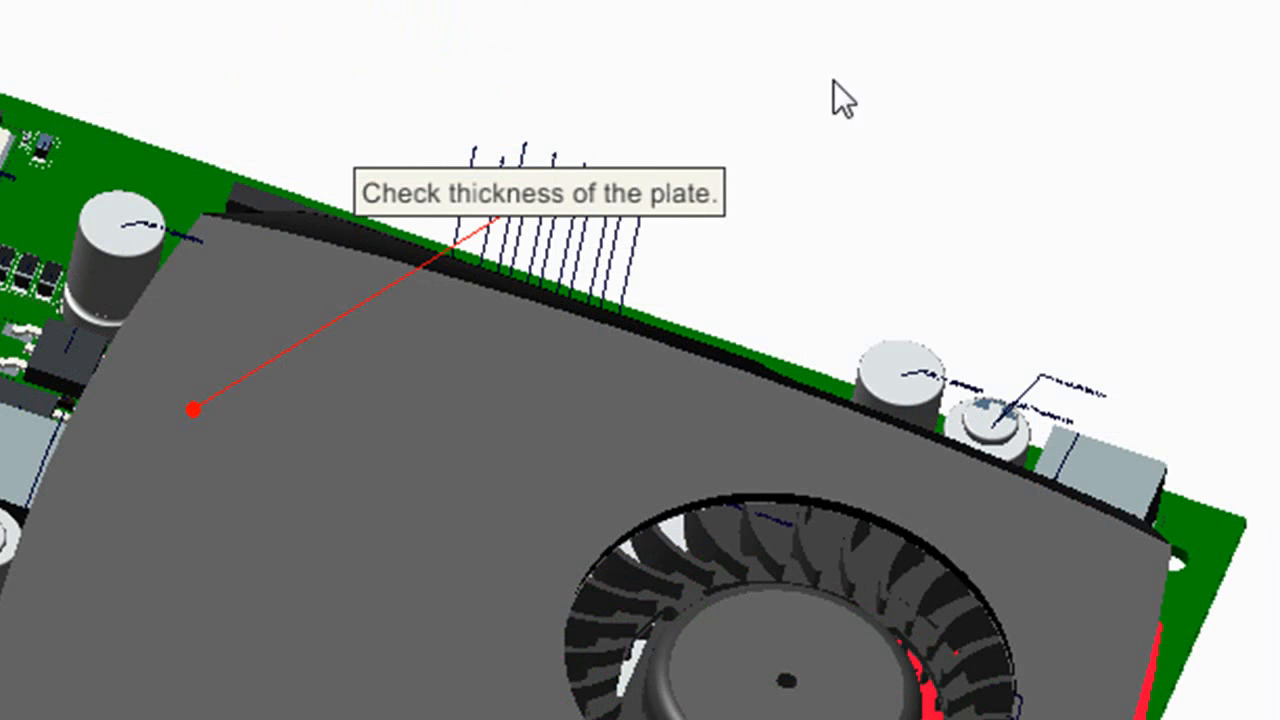
mouse_move(856, 96)
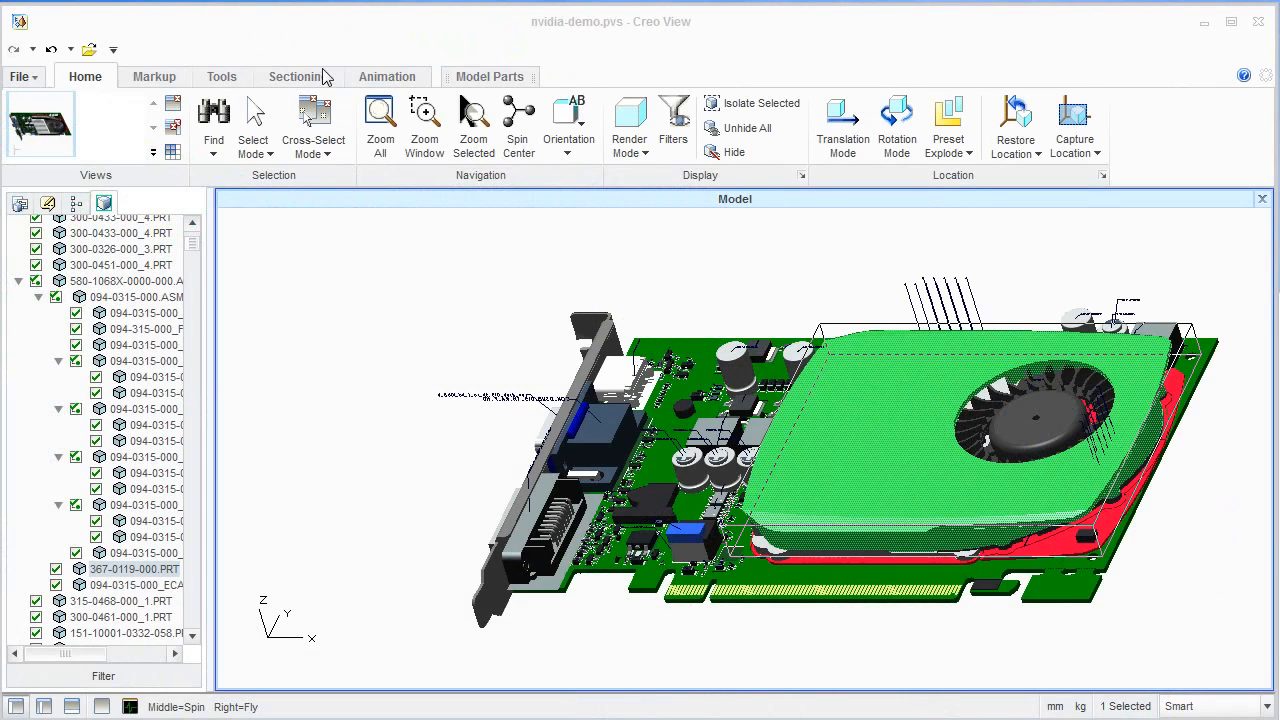
Step: Run Smart Explode on the graphics card assembly and dismiss the preview
click(220, 76)
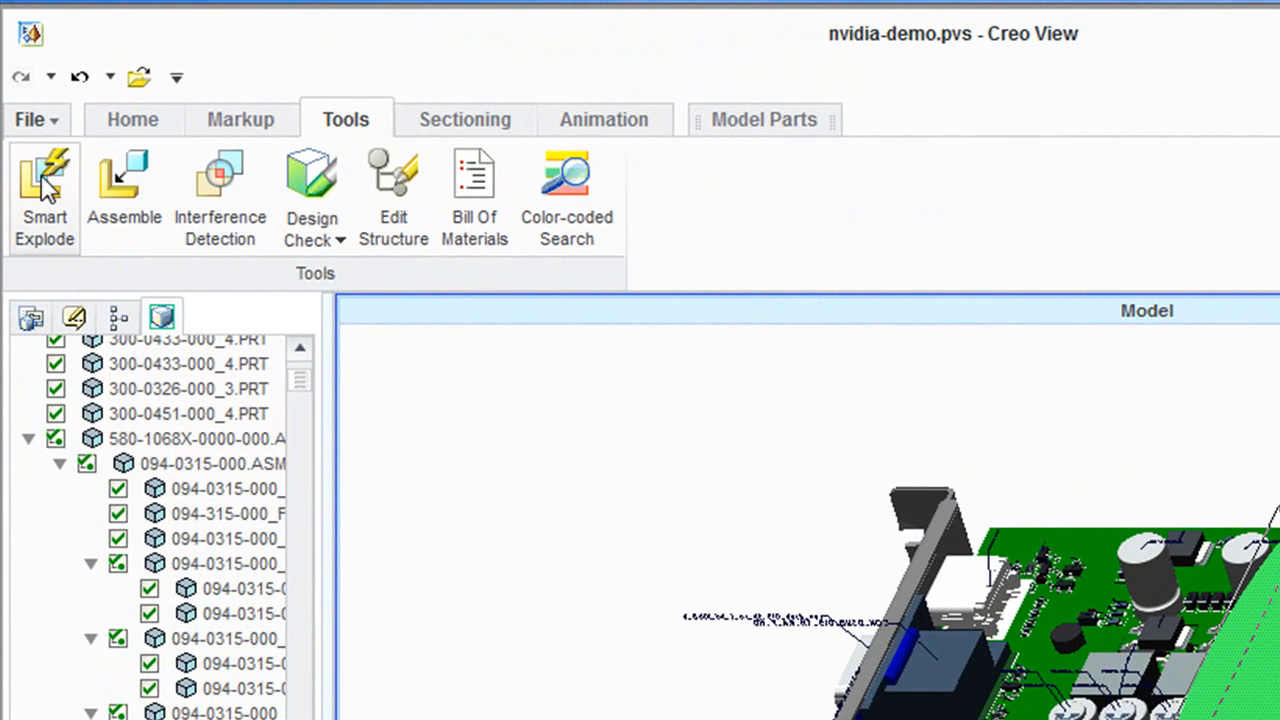
click(44, 190)
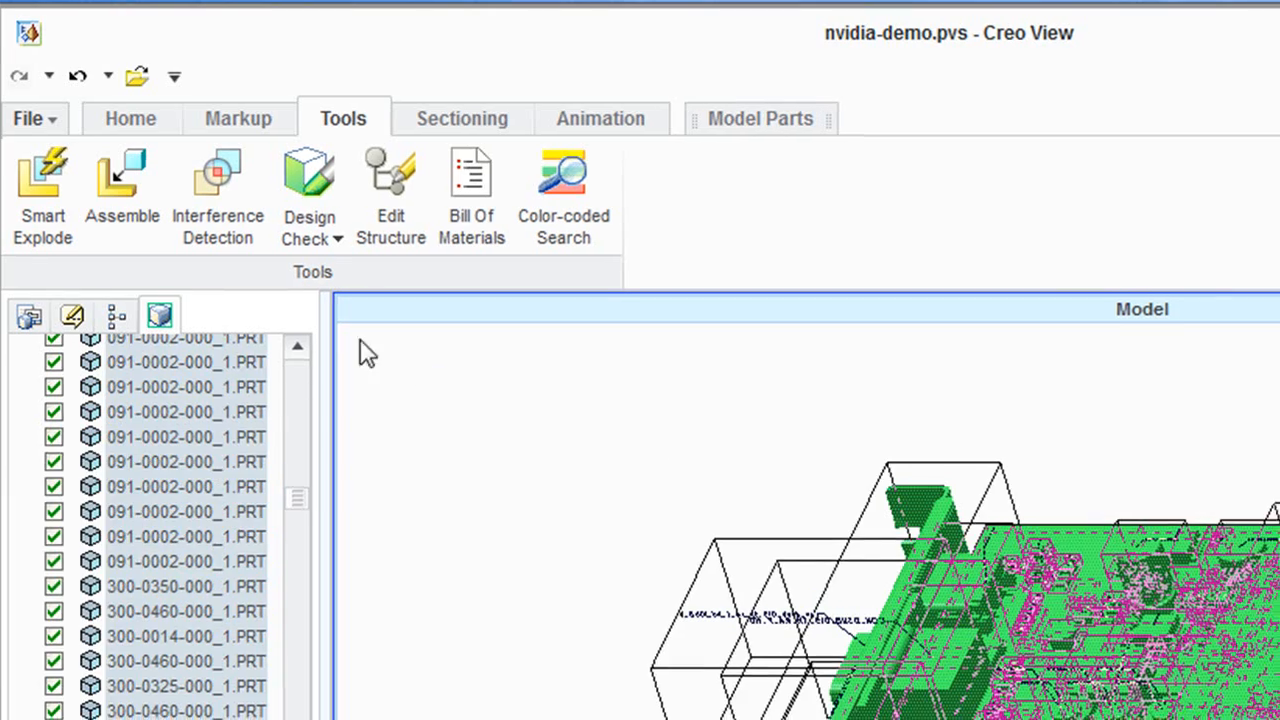
click(42, 184)
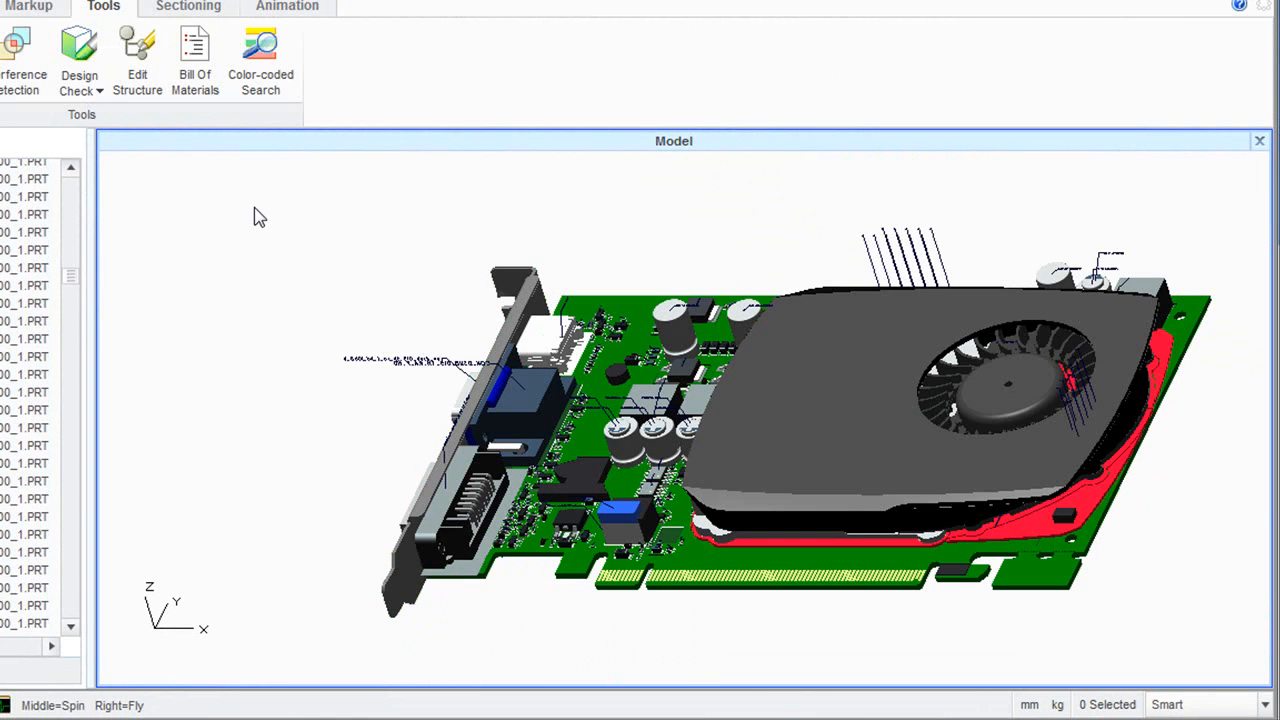
Step: Pick the fan cover of the card in the model area
click(884, 378)
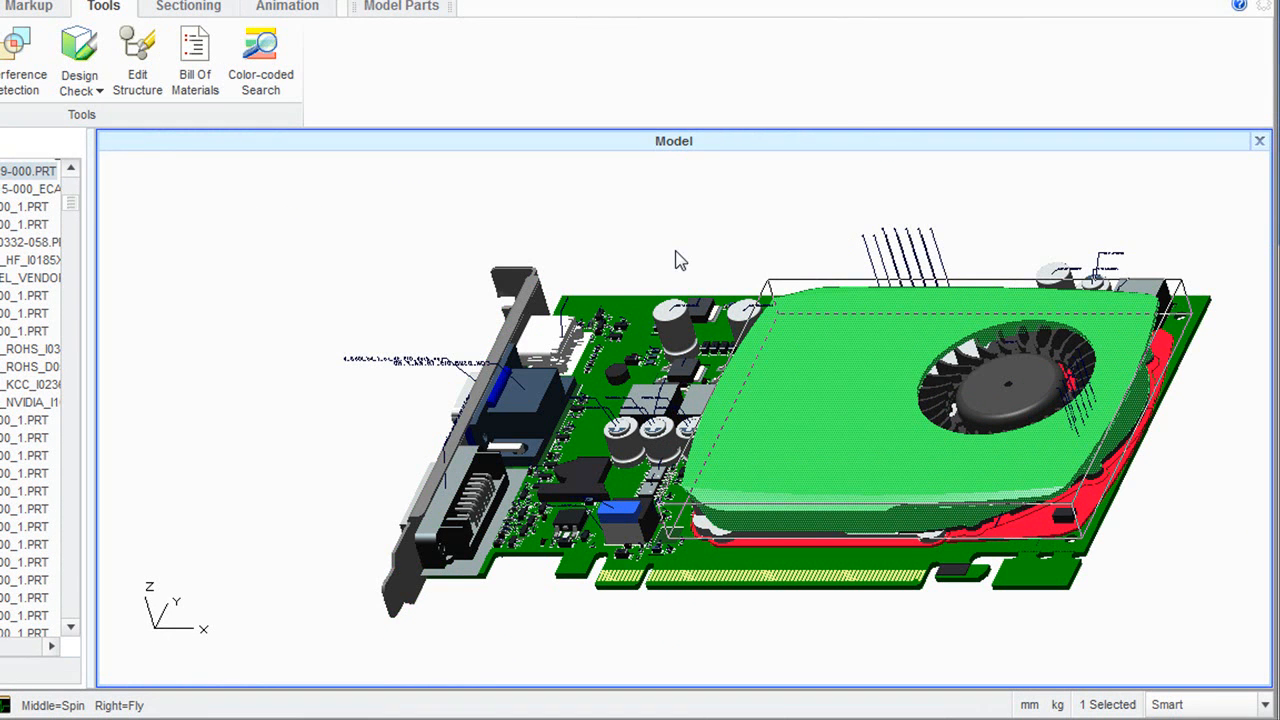
click(688, 216)
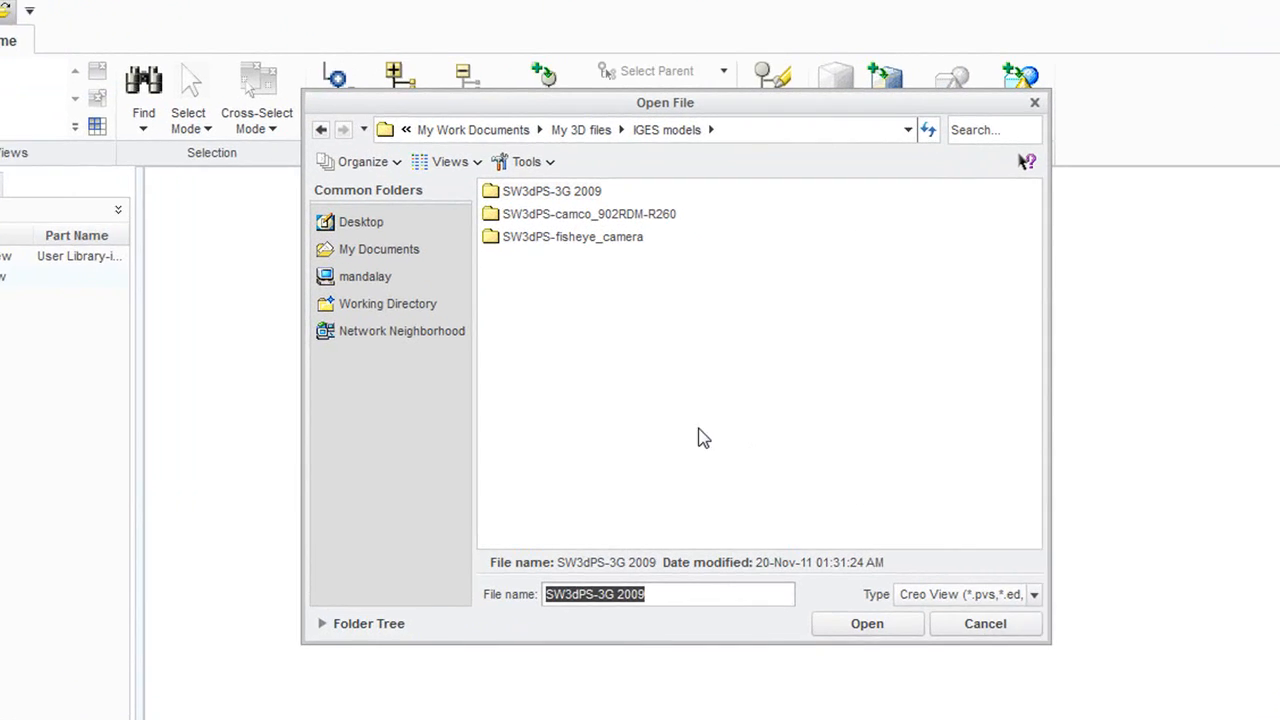
Step: Filter to IGES files and open SW3dPS-fisheye_camera.IGS from its folder
click(1034, 594)
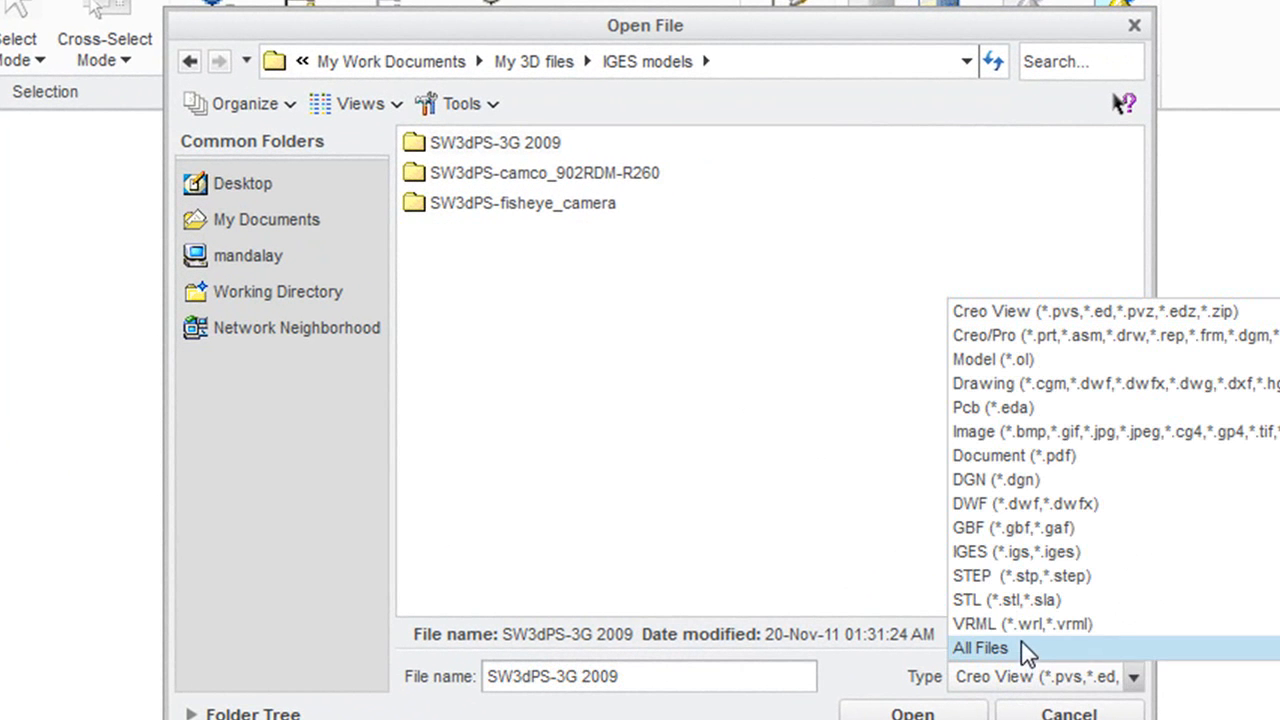
click(1014, 552)
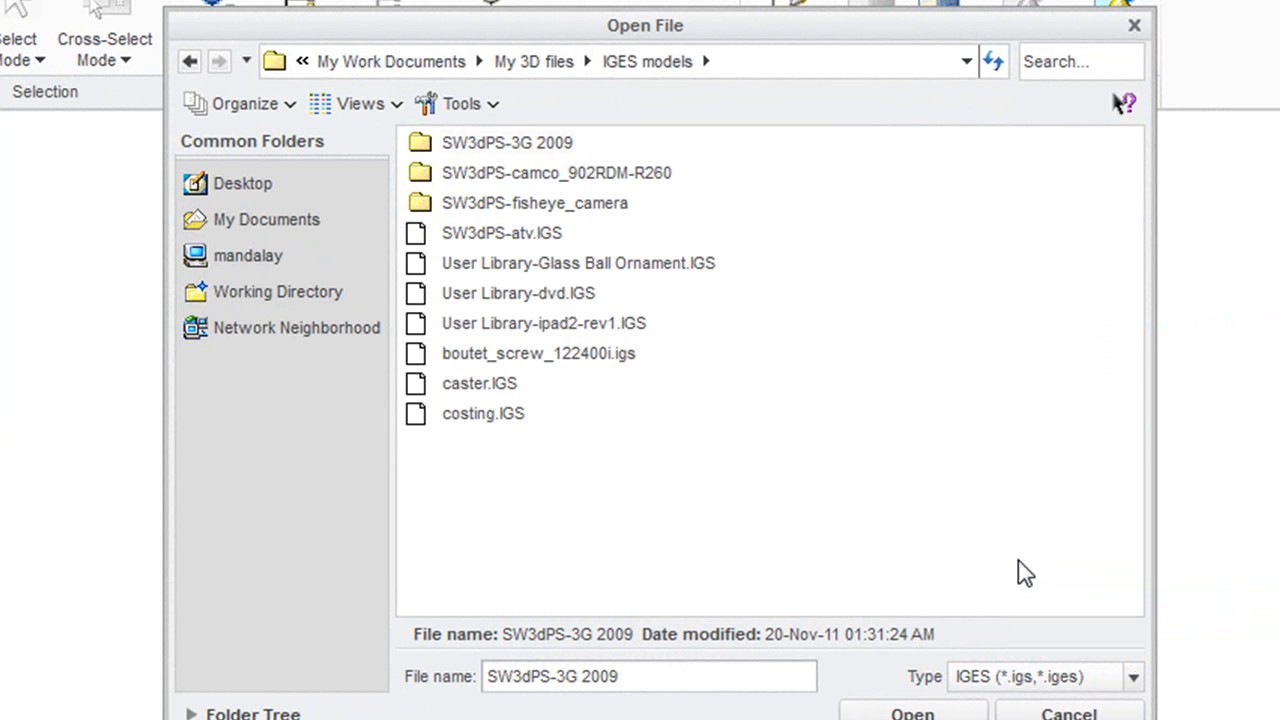
mouse_move(548, 218)
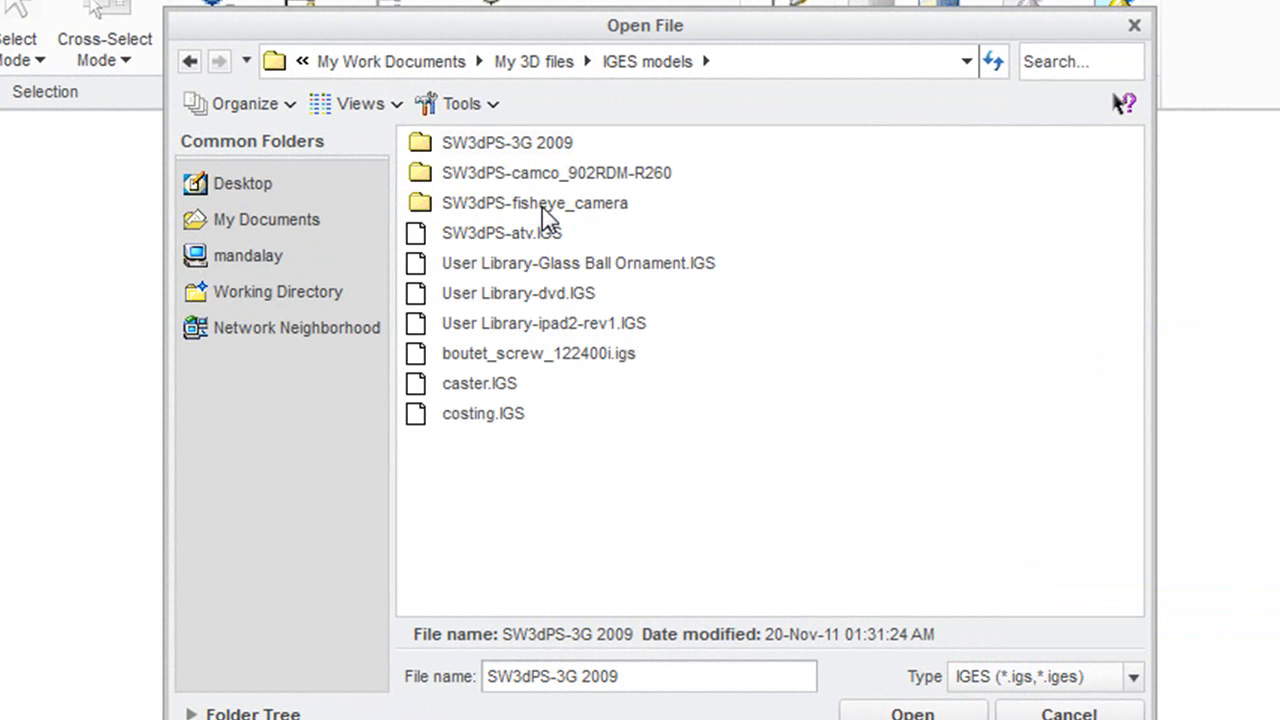
double_click(536, 202)
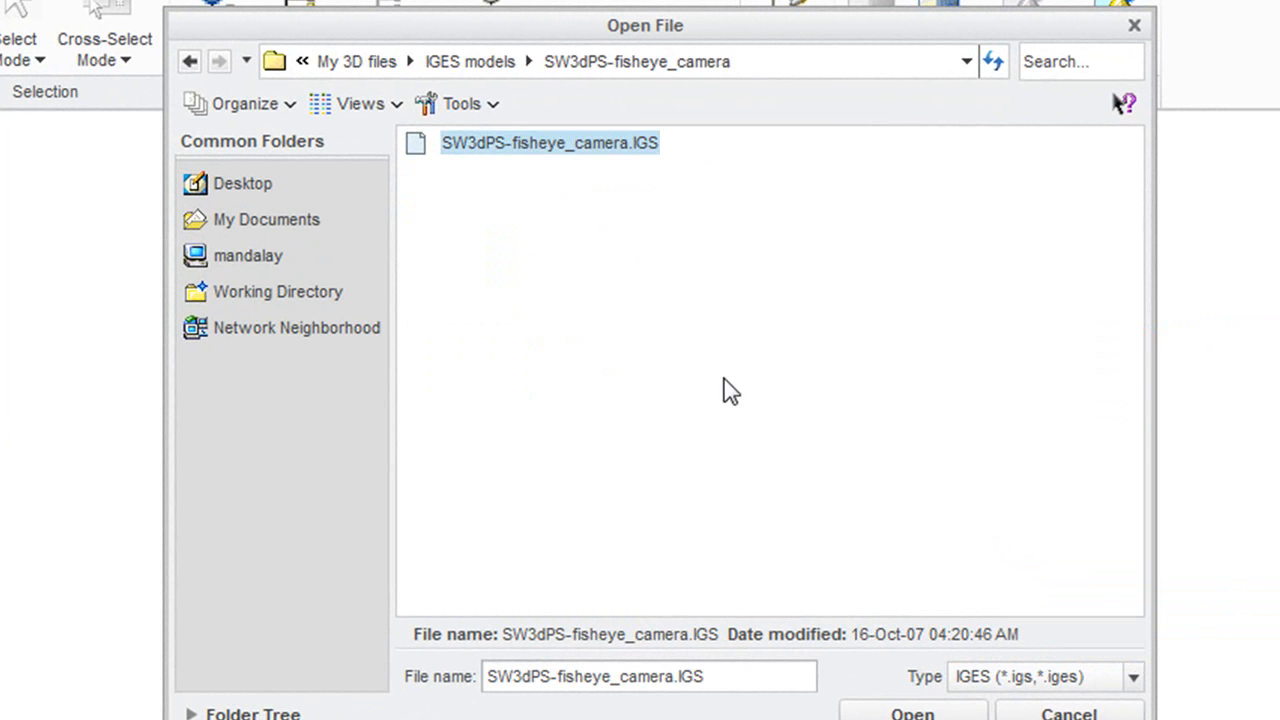
click(912, 710)
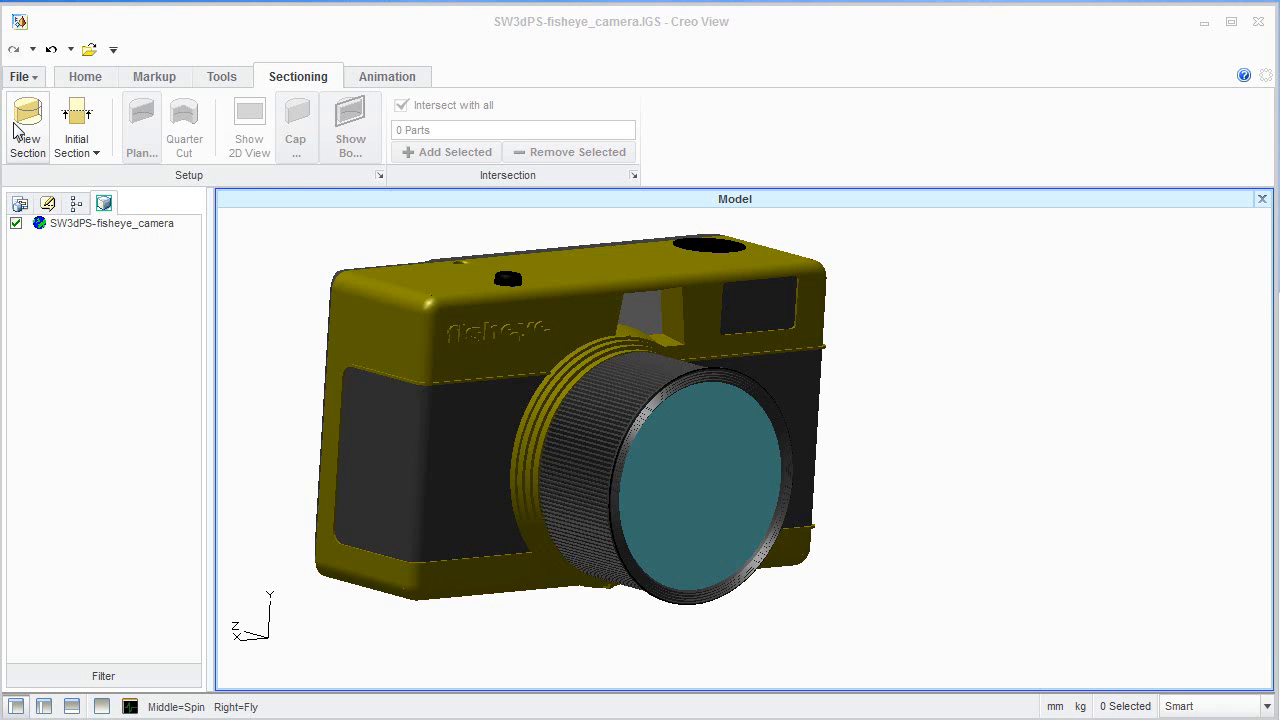
Step: Cut a view section and slide the plane into the camera to expose the lens barrel
click(28, 128)
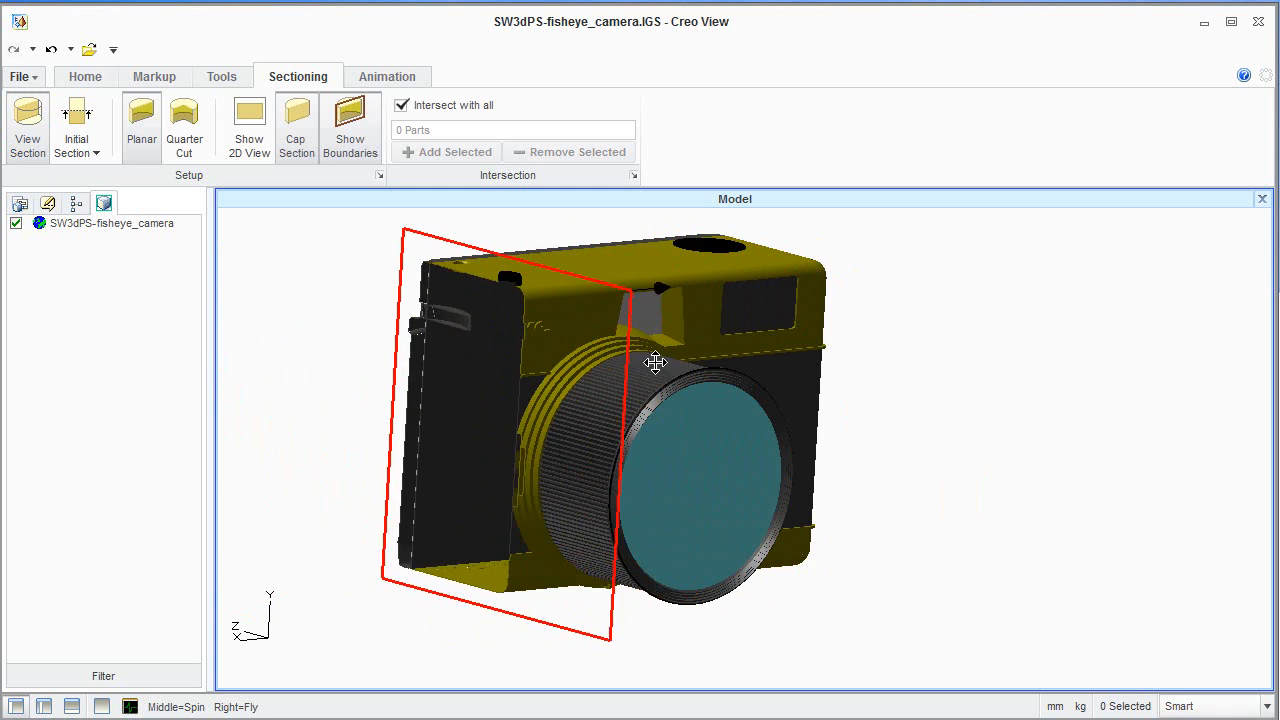
drag(656, 362, 636, 360)
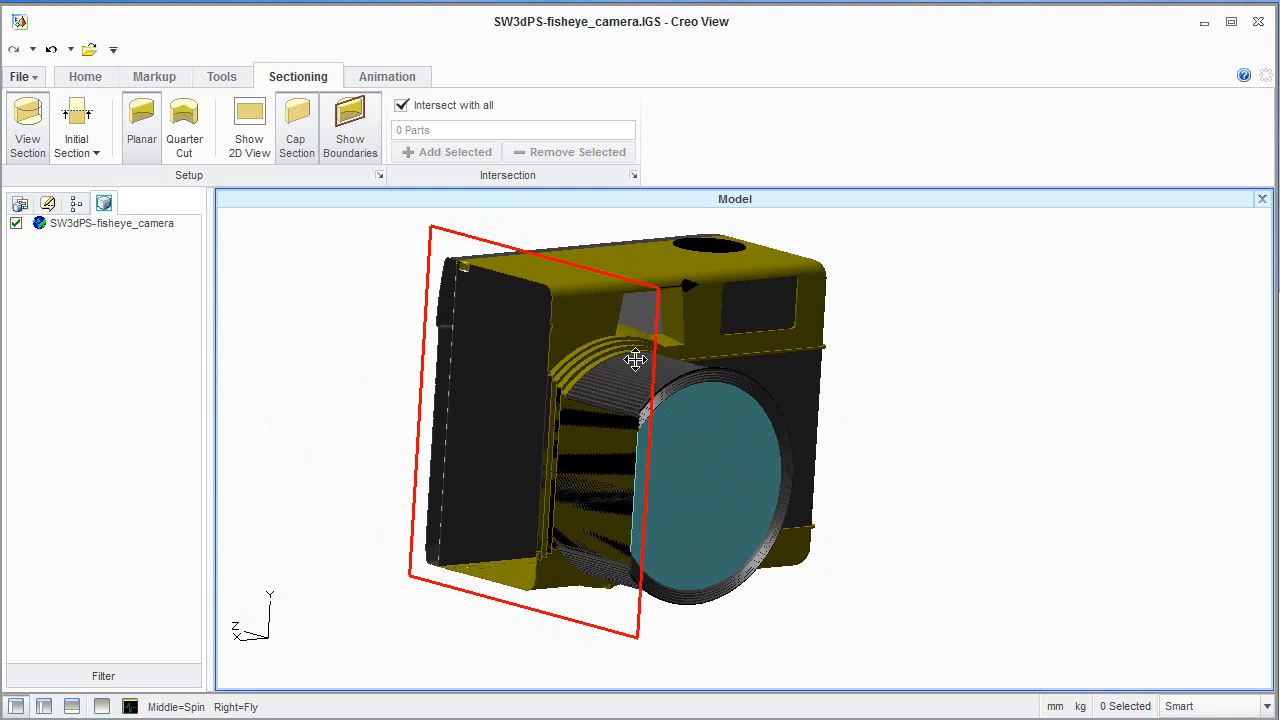
drag(636, 360, 752, 330)
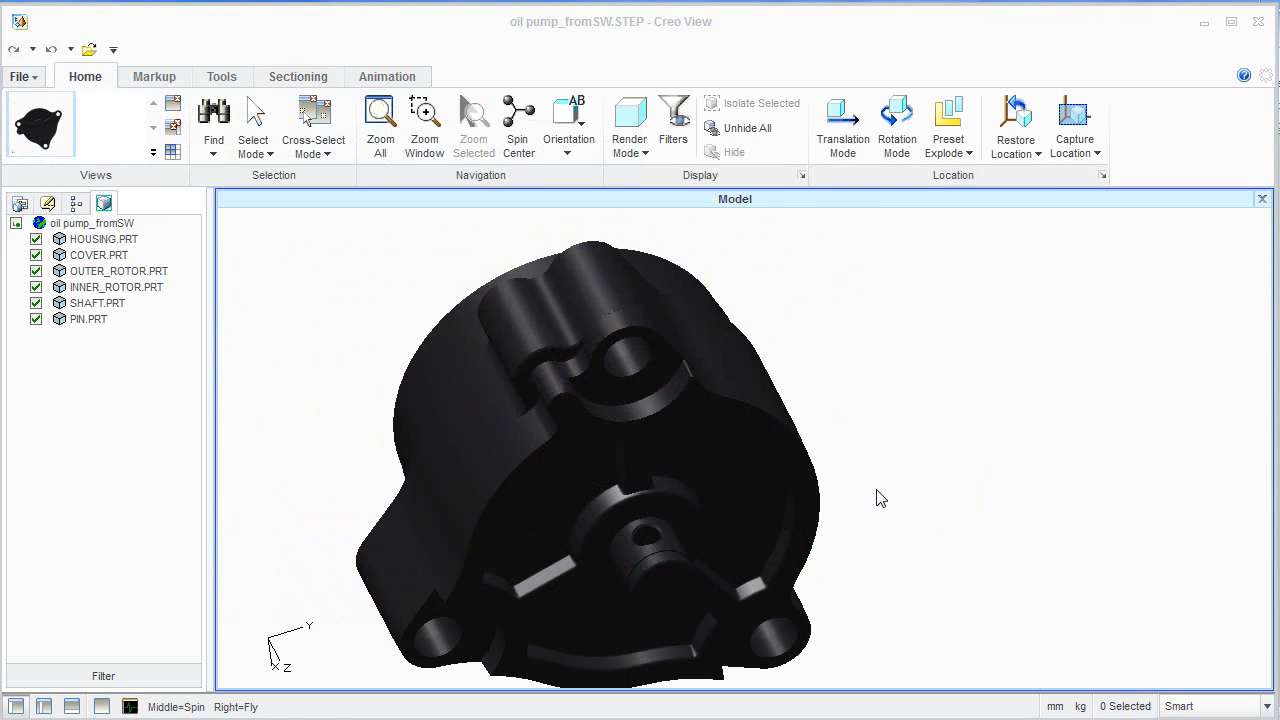
Step: Spin the oil pump assembly to view it from other sides
drag(880, 498, 764, 444)
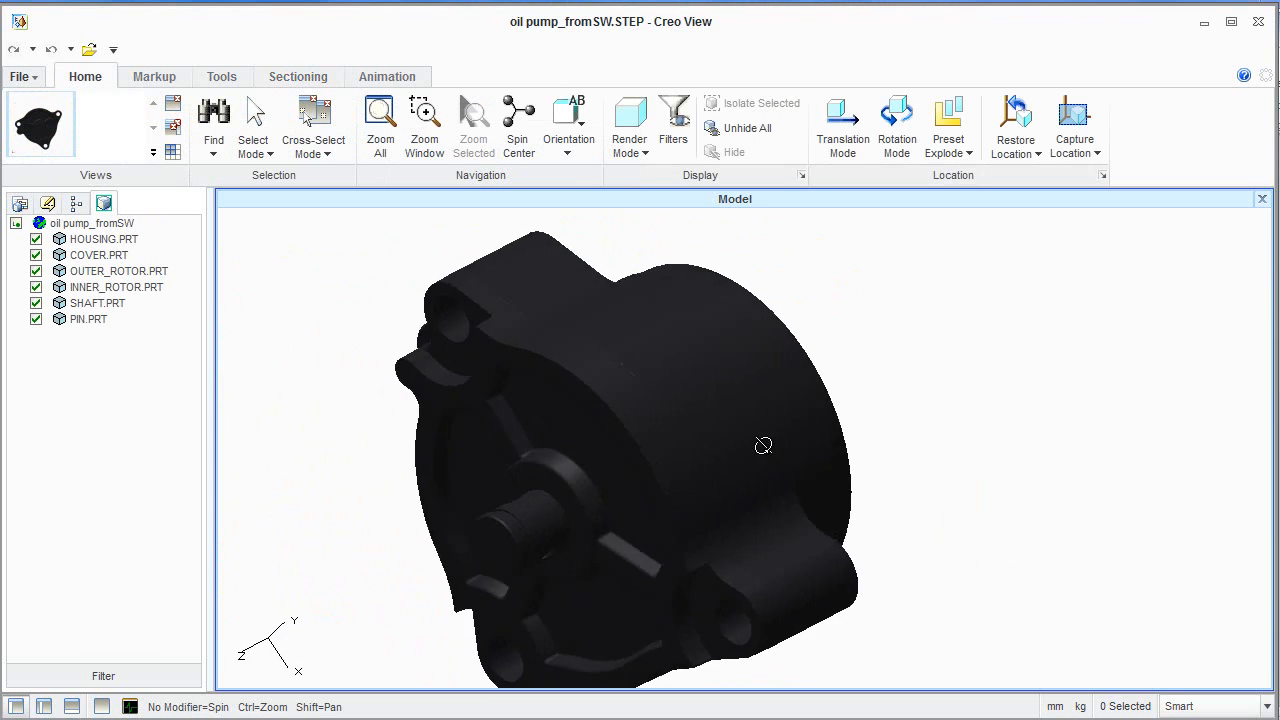
drag(764, 444, 832, 520)
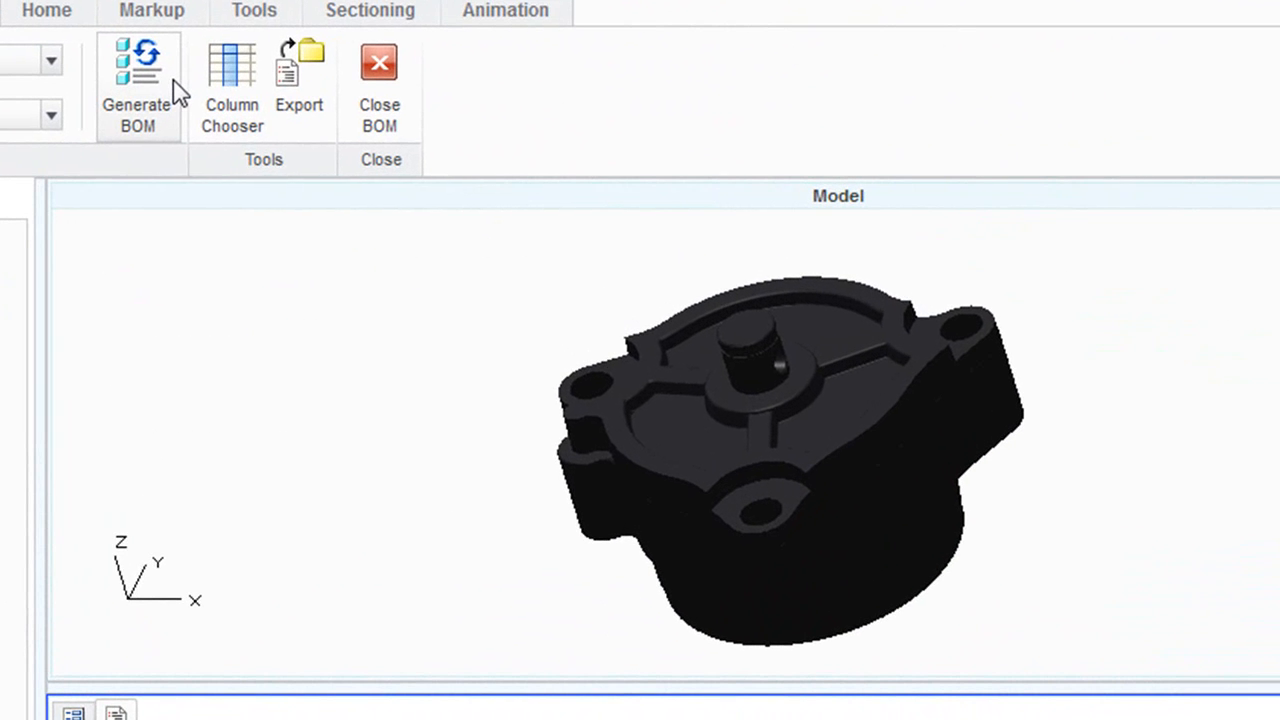
Step: Generate the pump's BOM, picking COVER and SHAFT, then highlight the first row and OUTER_ROTOR.PRT
click(704, 424)
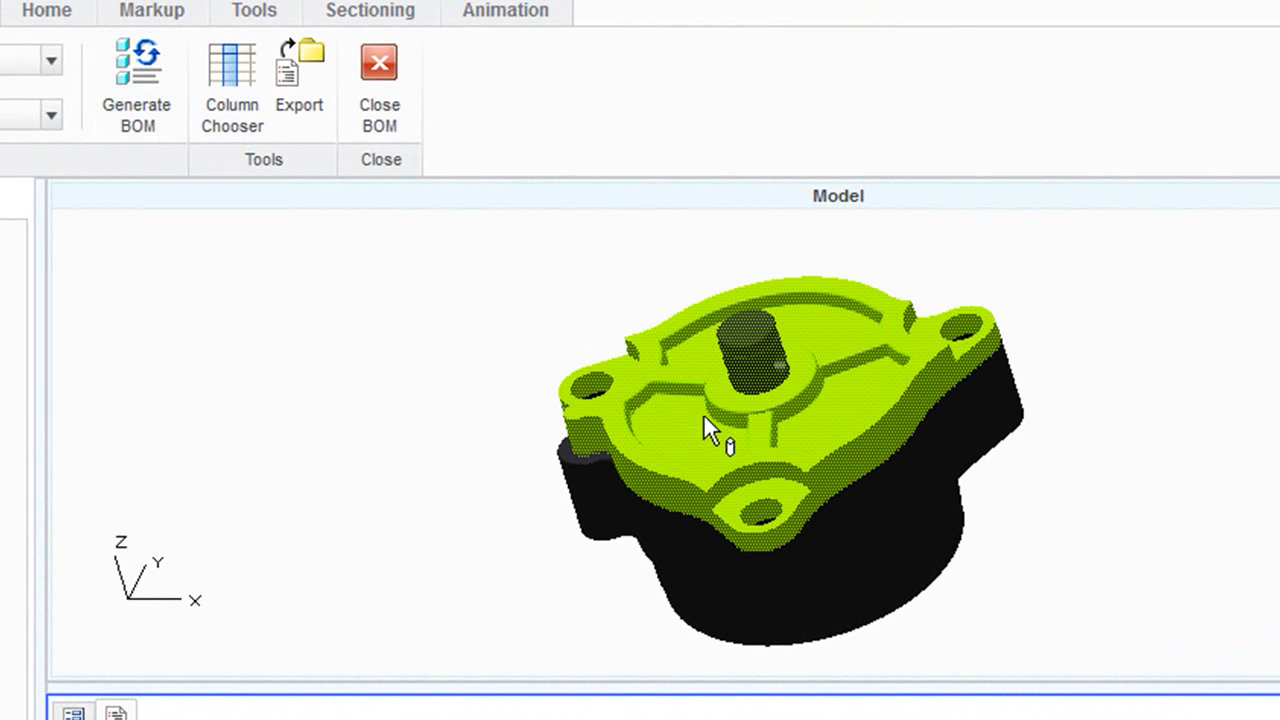
click(756, 360)
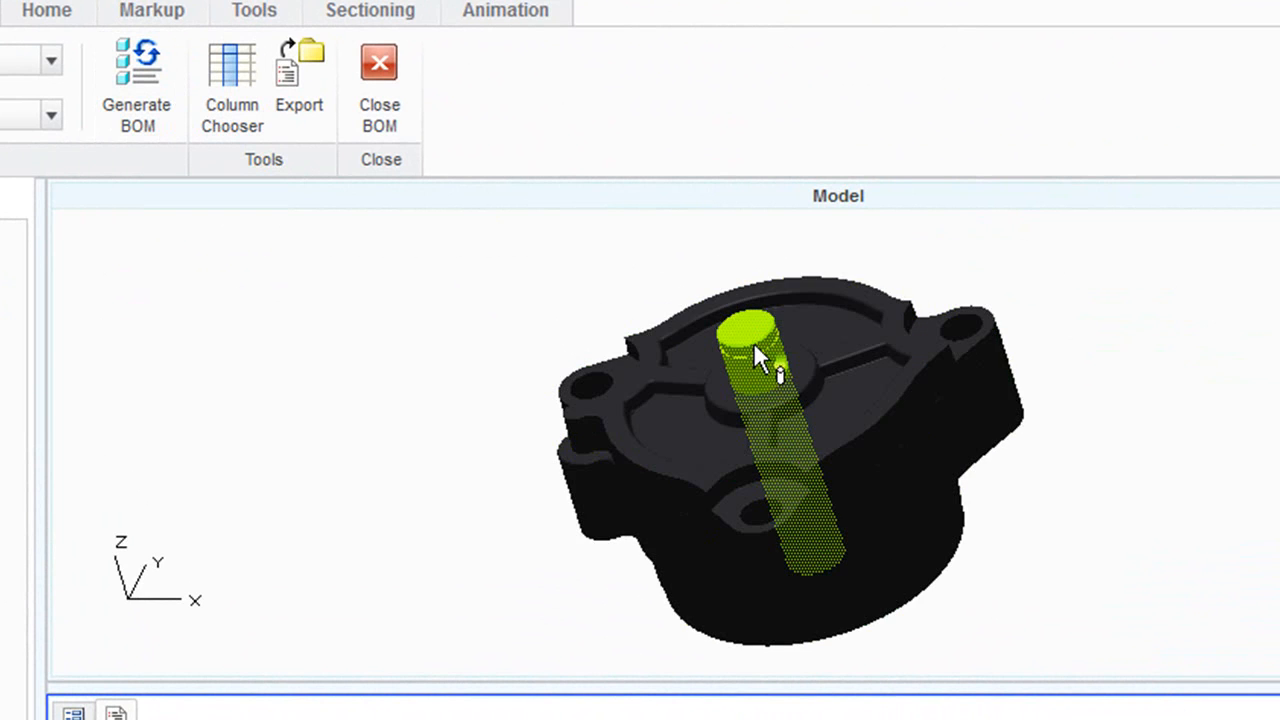
click(136, 84)
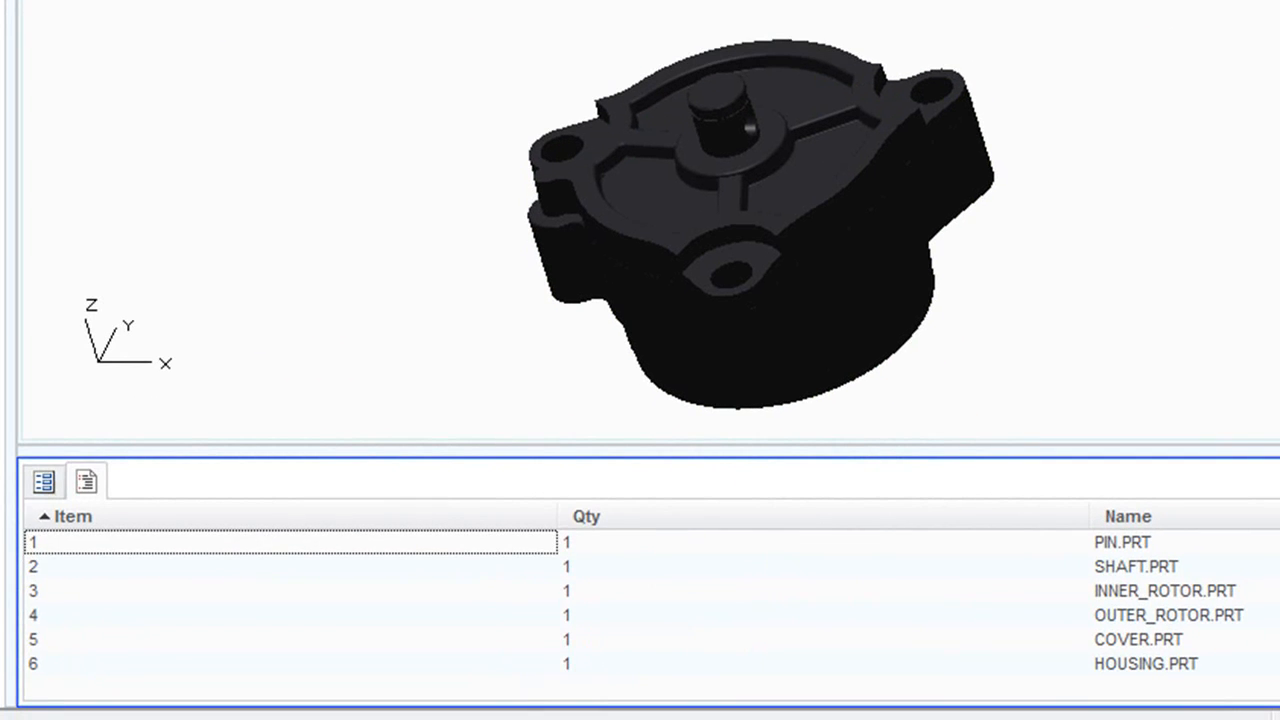
click(86, 480)
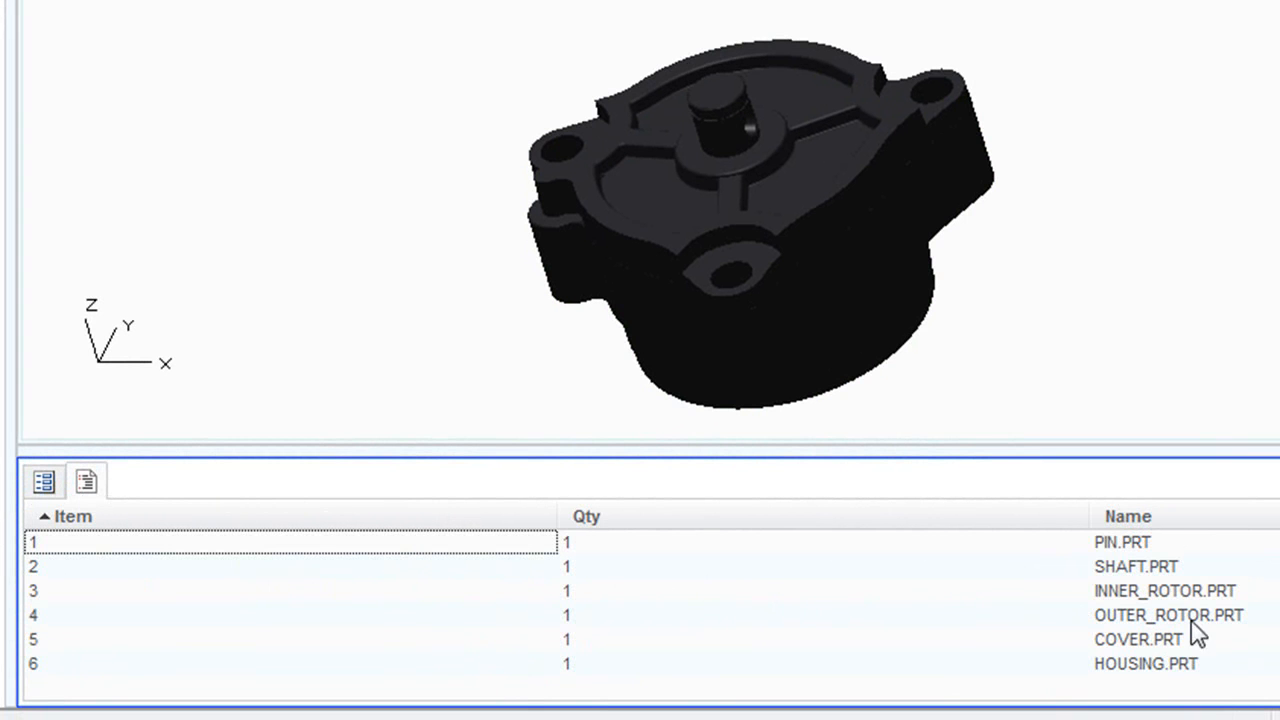
click(1168, 614)
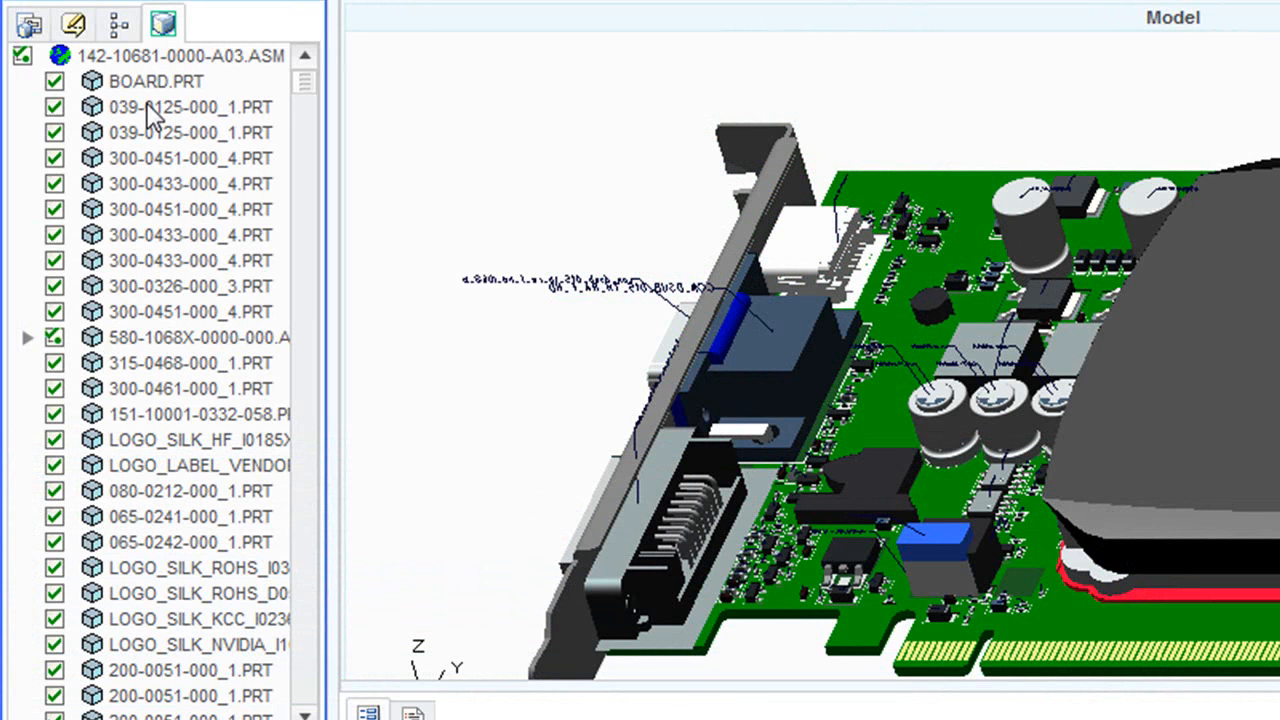
click(190, 108)
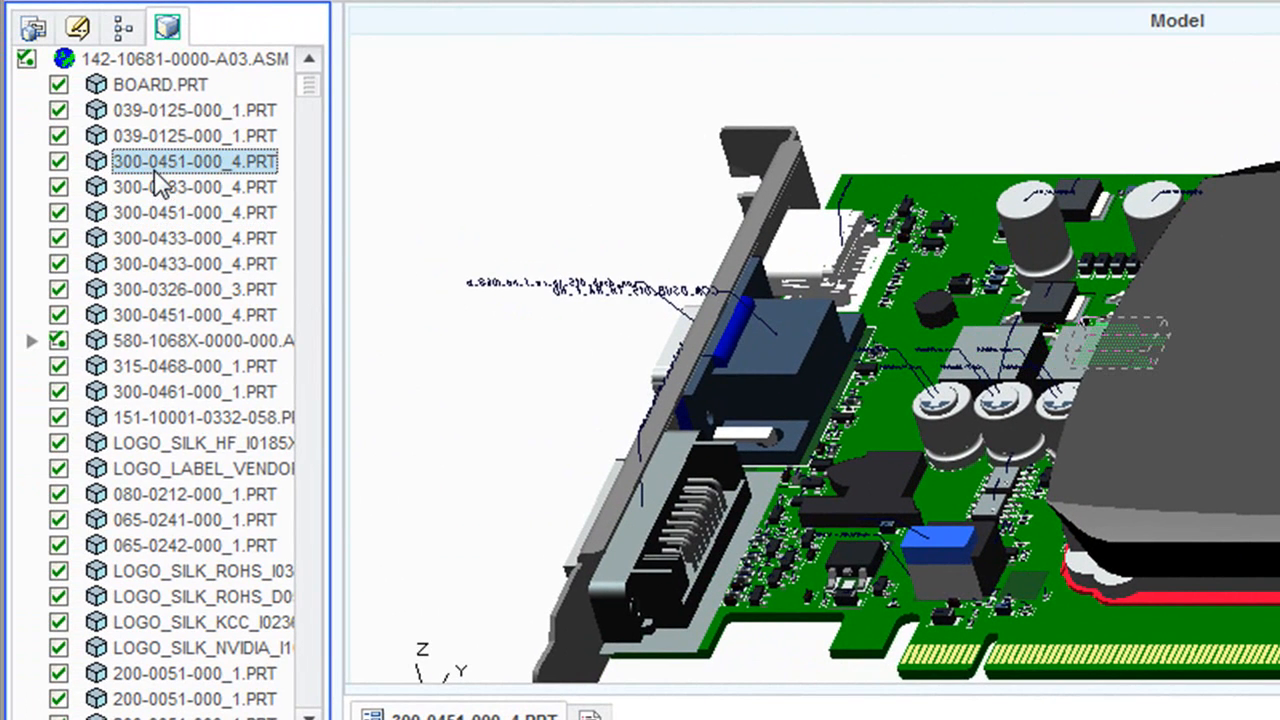
right_click(194, 160)
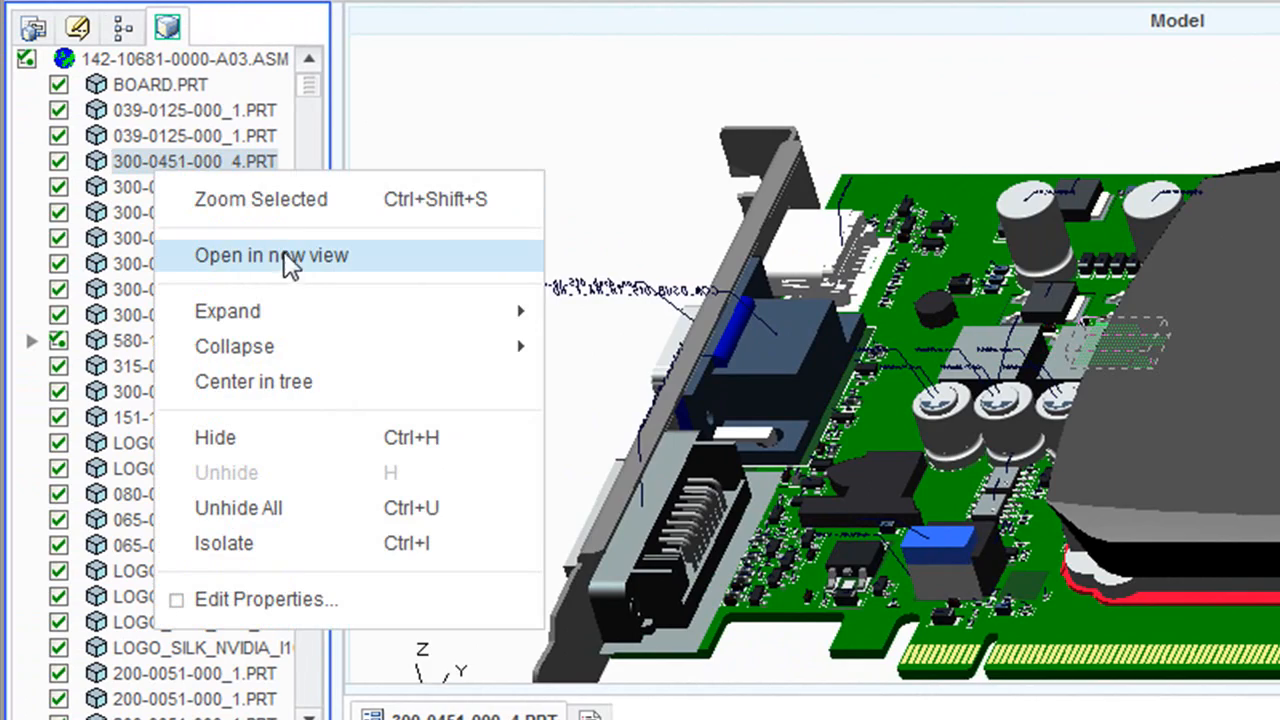
click(272, 256)
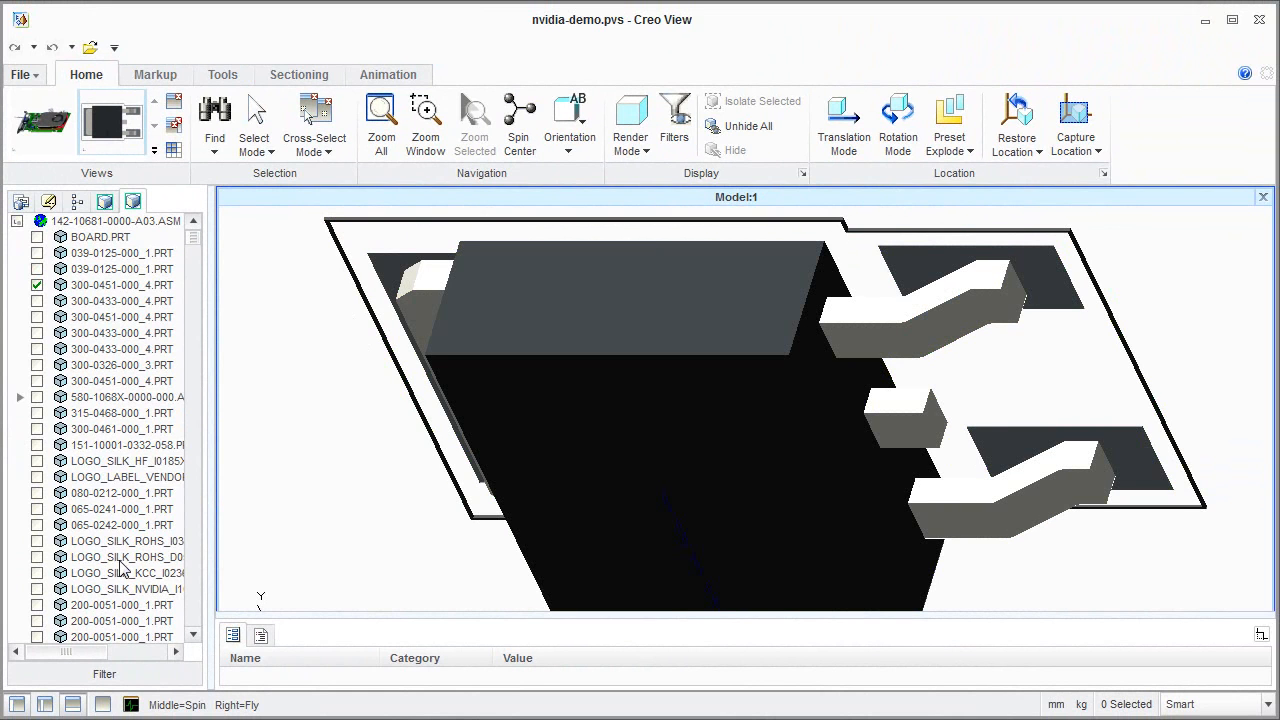
click(118, 540)
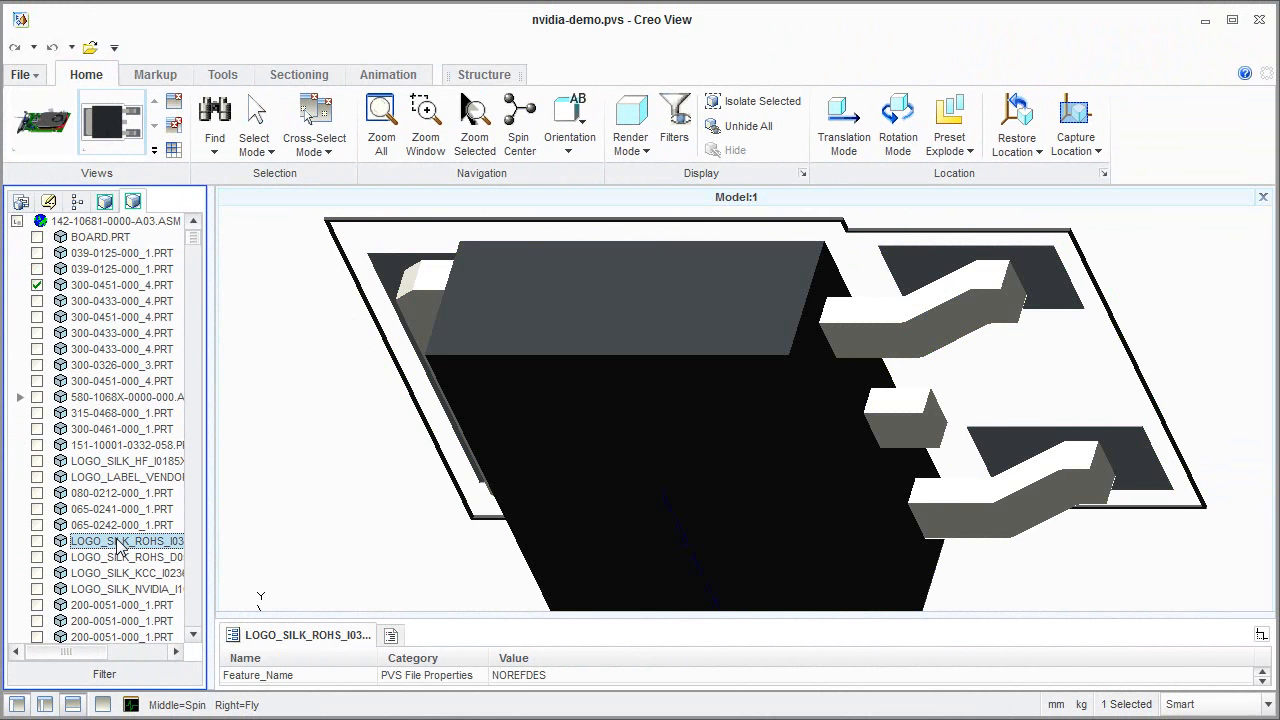